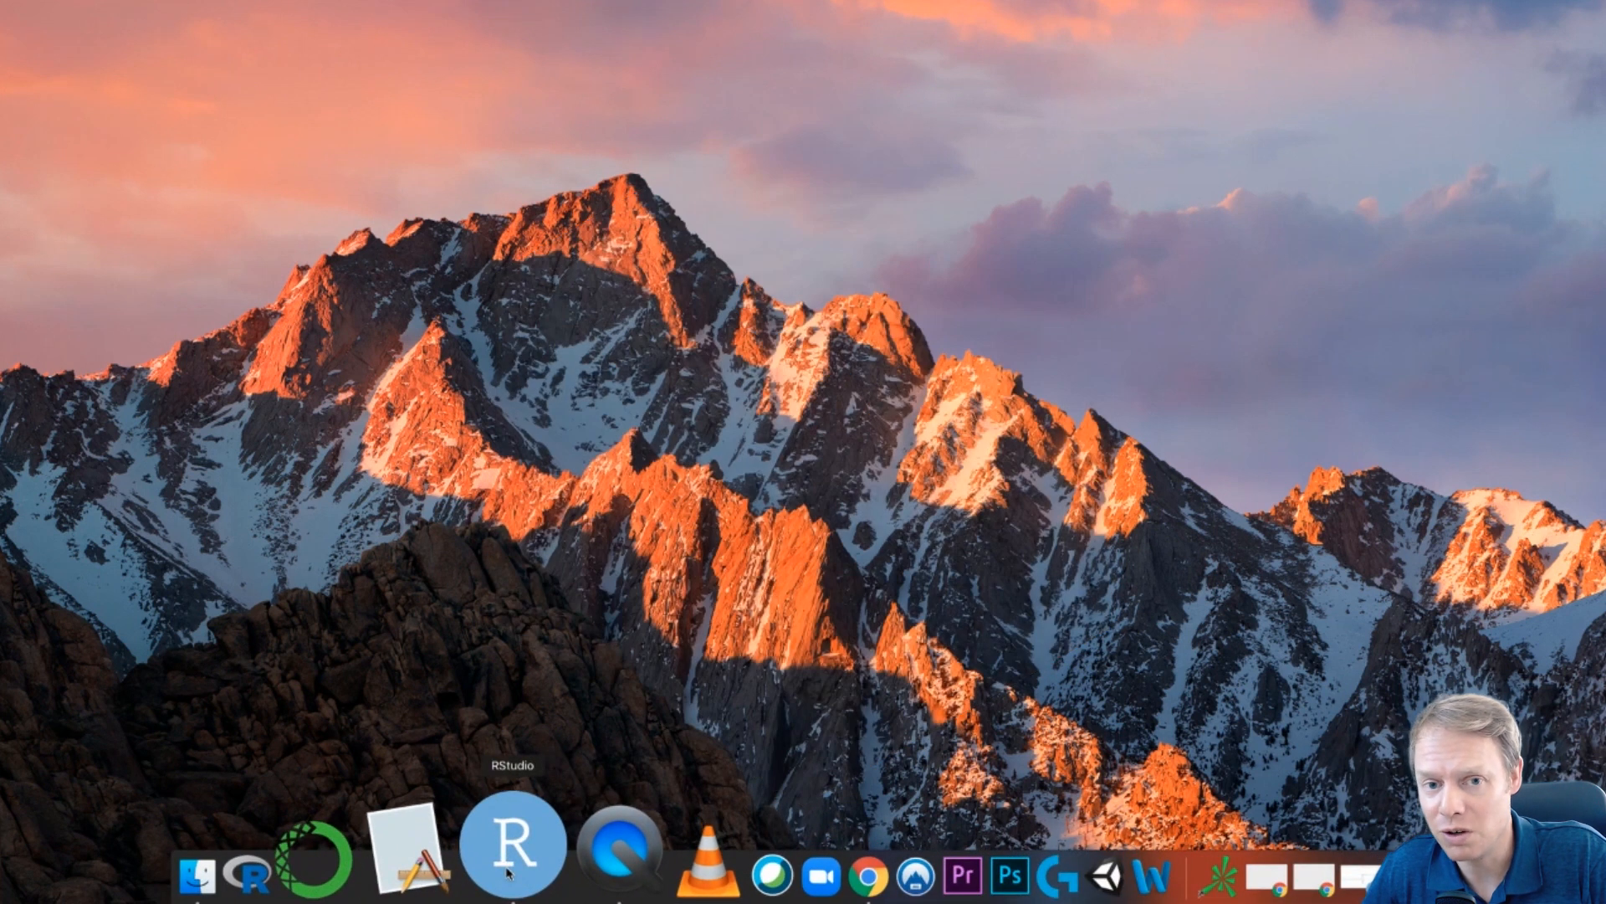
# Launch RStudio from the Dock so the console and home-folder files appear
pyautogui.click(508, 843)
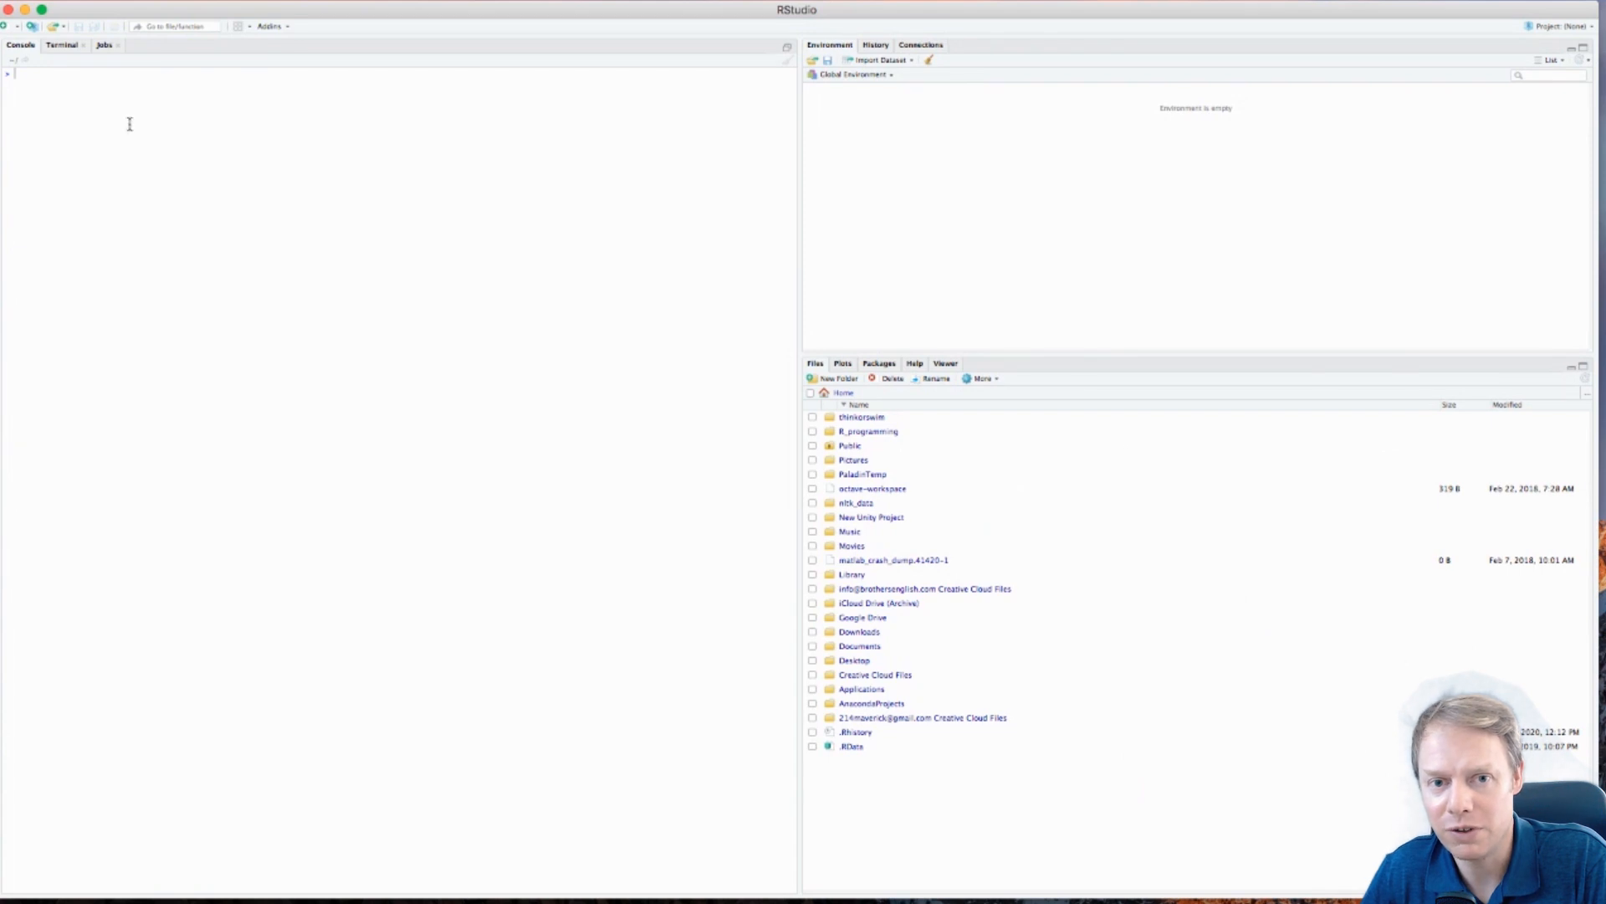
pyautogui.moveTo(136, 112)
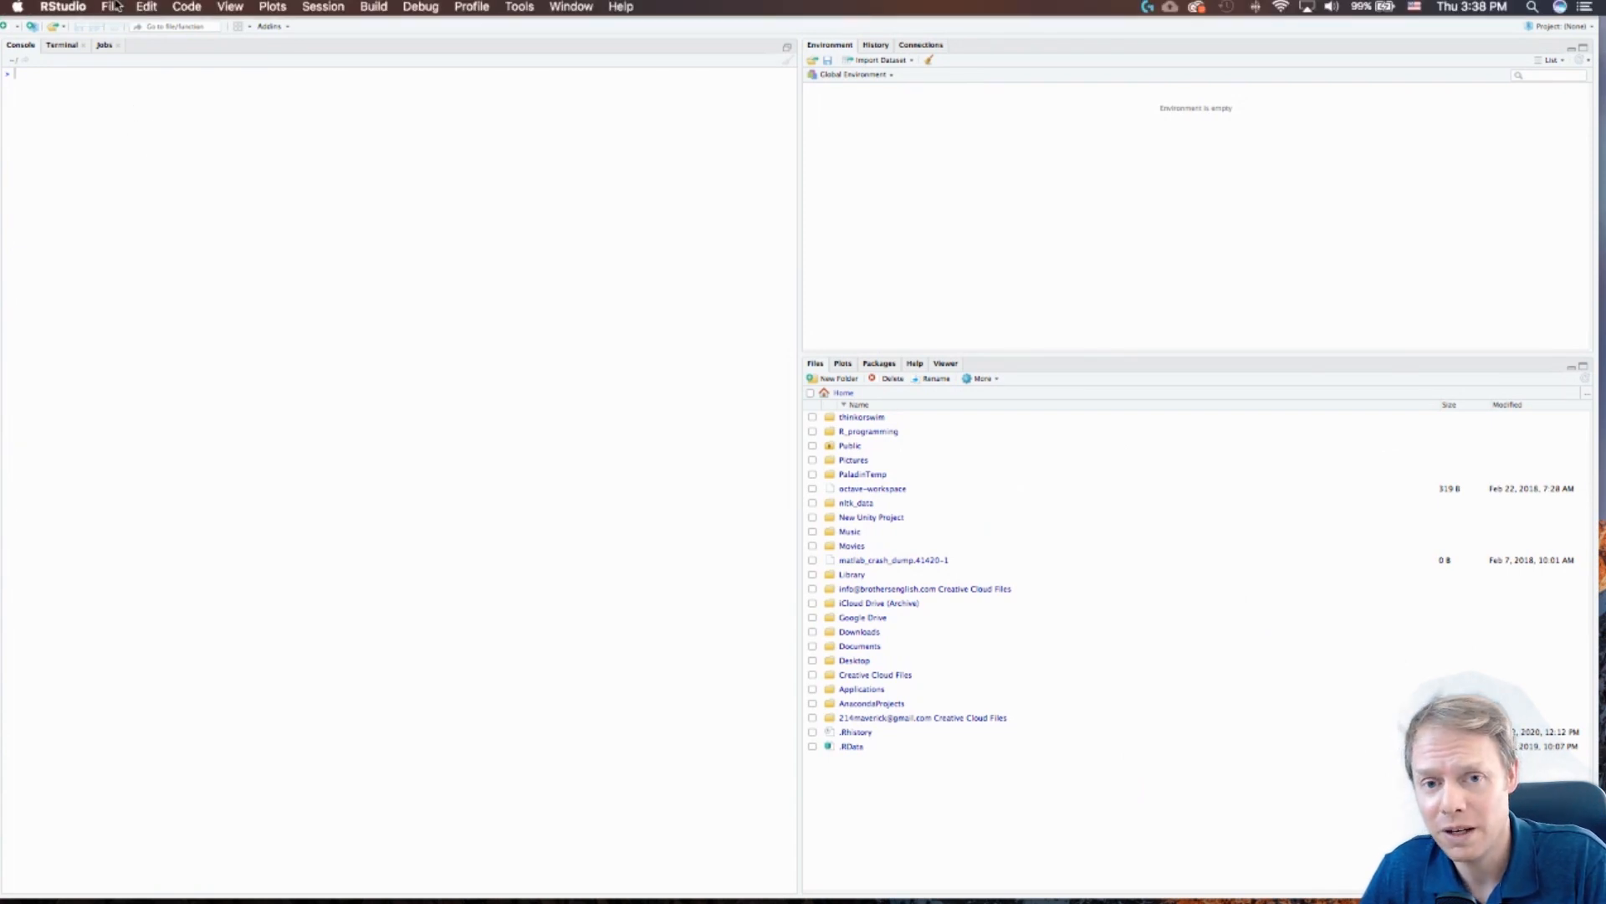
# Bring up the File menu to start a new R script
pyautogui.click(111, 7)
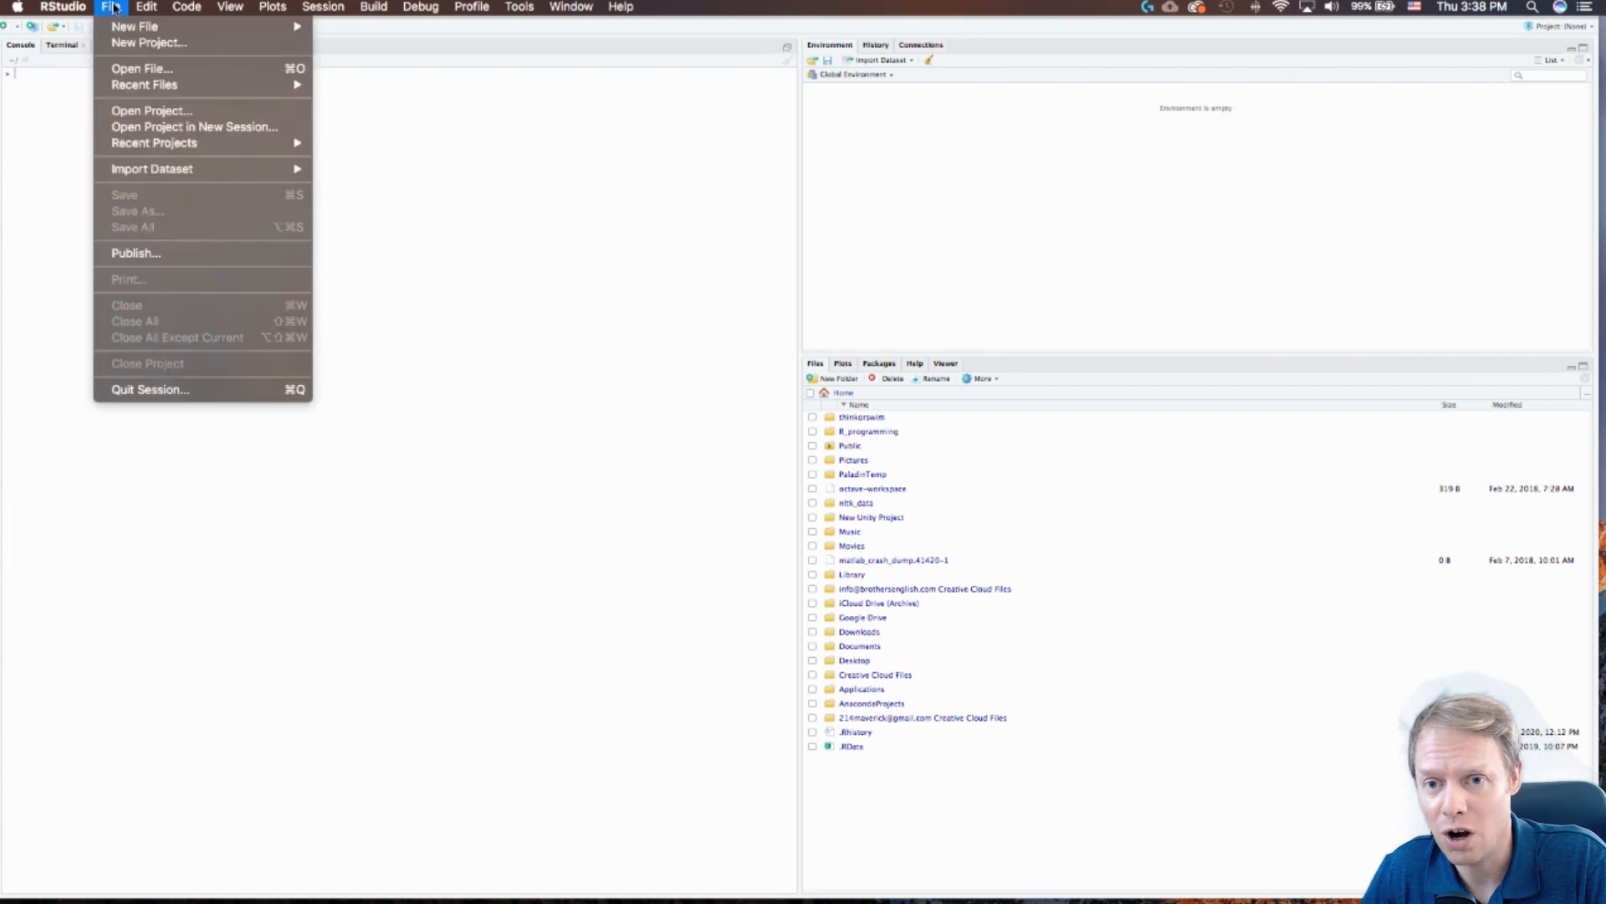
pyautogui.moveTo(134, 25)
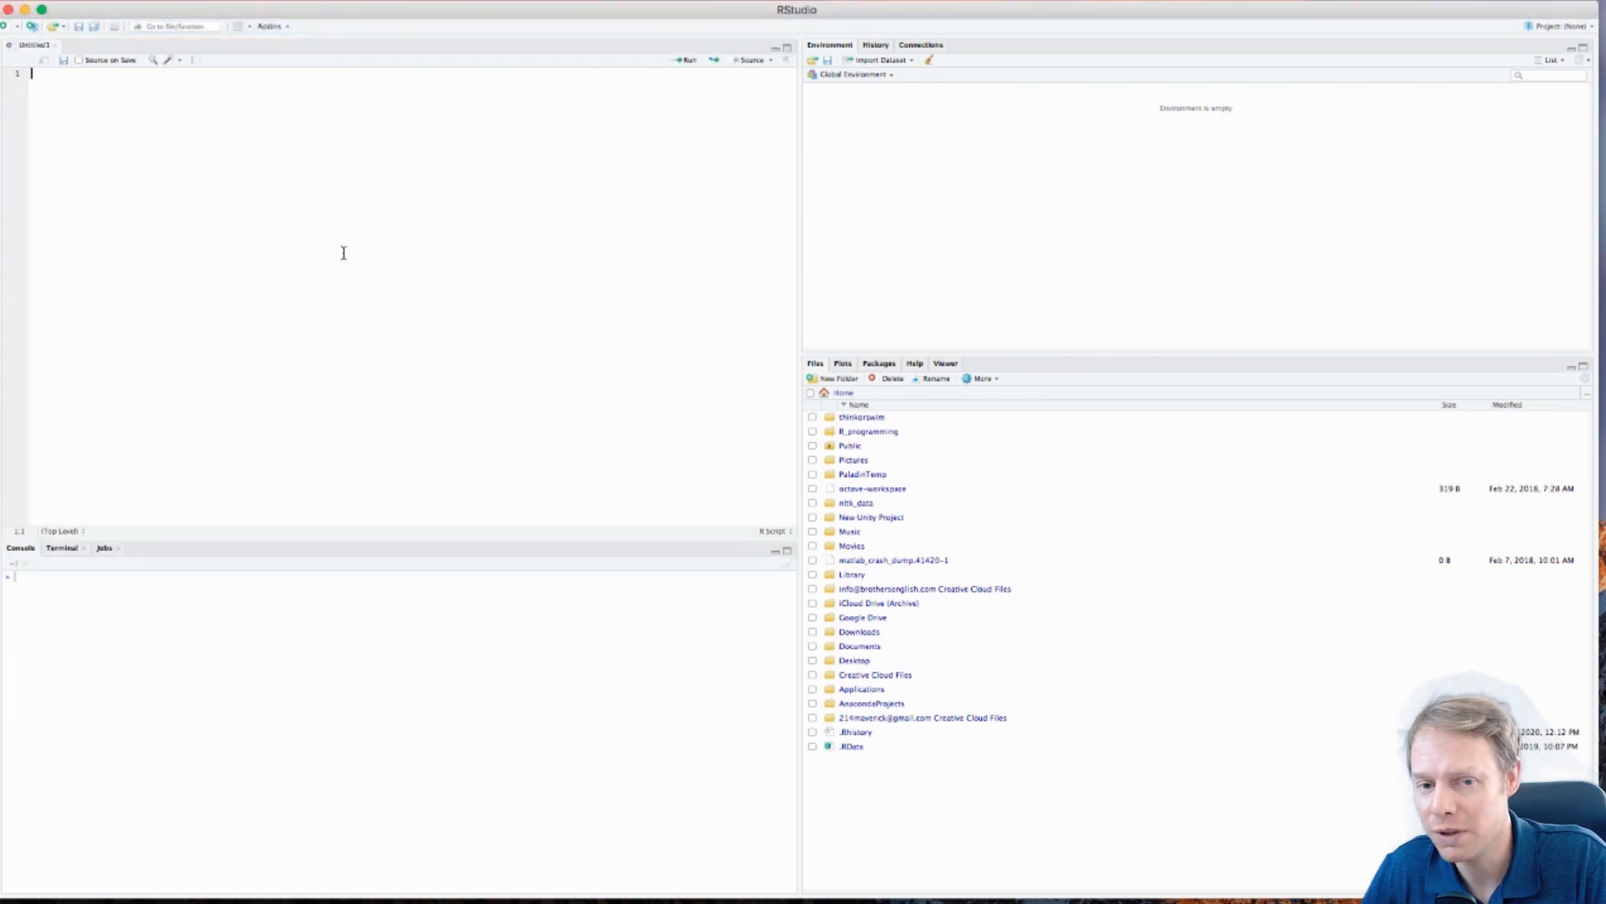
pyautogui.moveTo(472, 321)
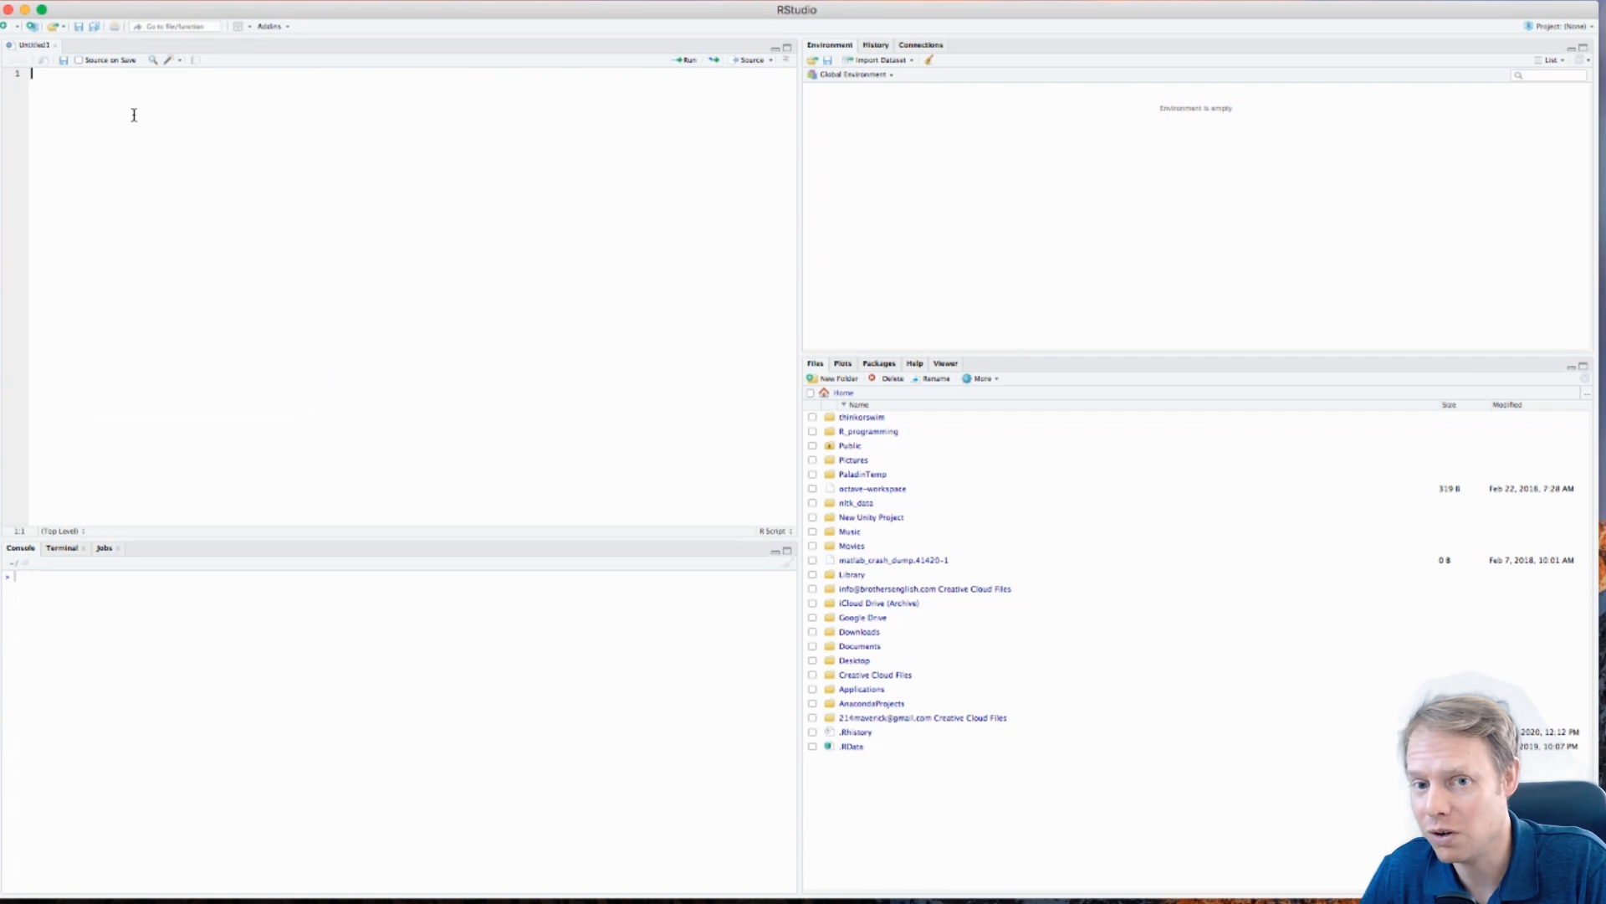
pyautogui.moveTo(387, 218)
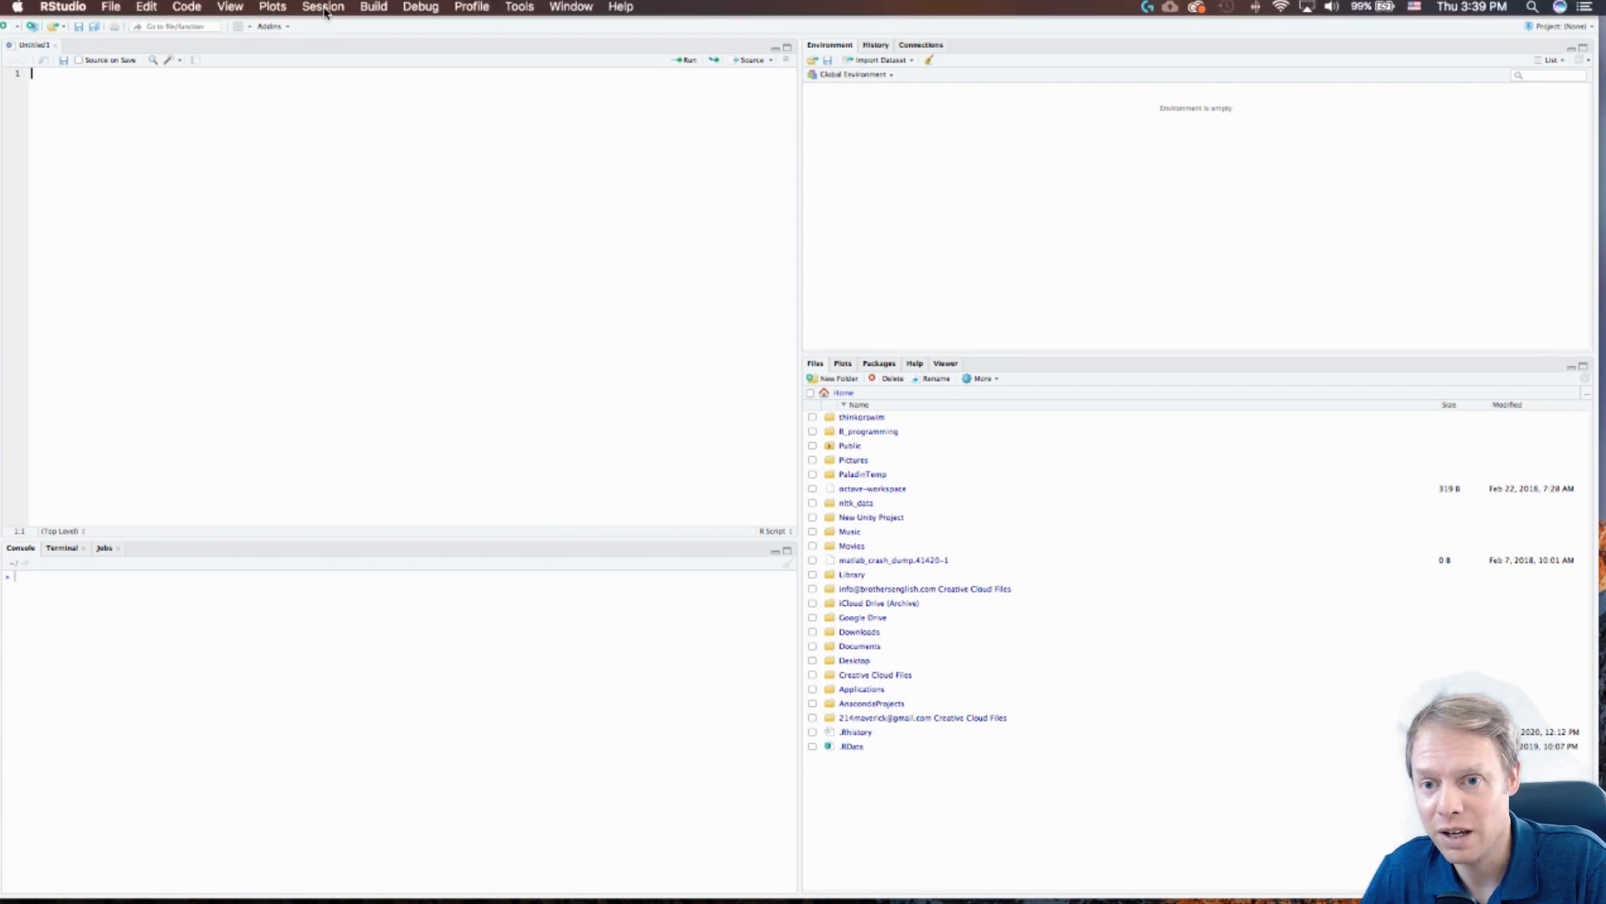
# Start choosing a working directory via Session > Set Working Directory > Choose Directory
pyautogui.click(323, 6)
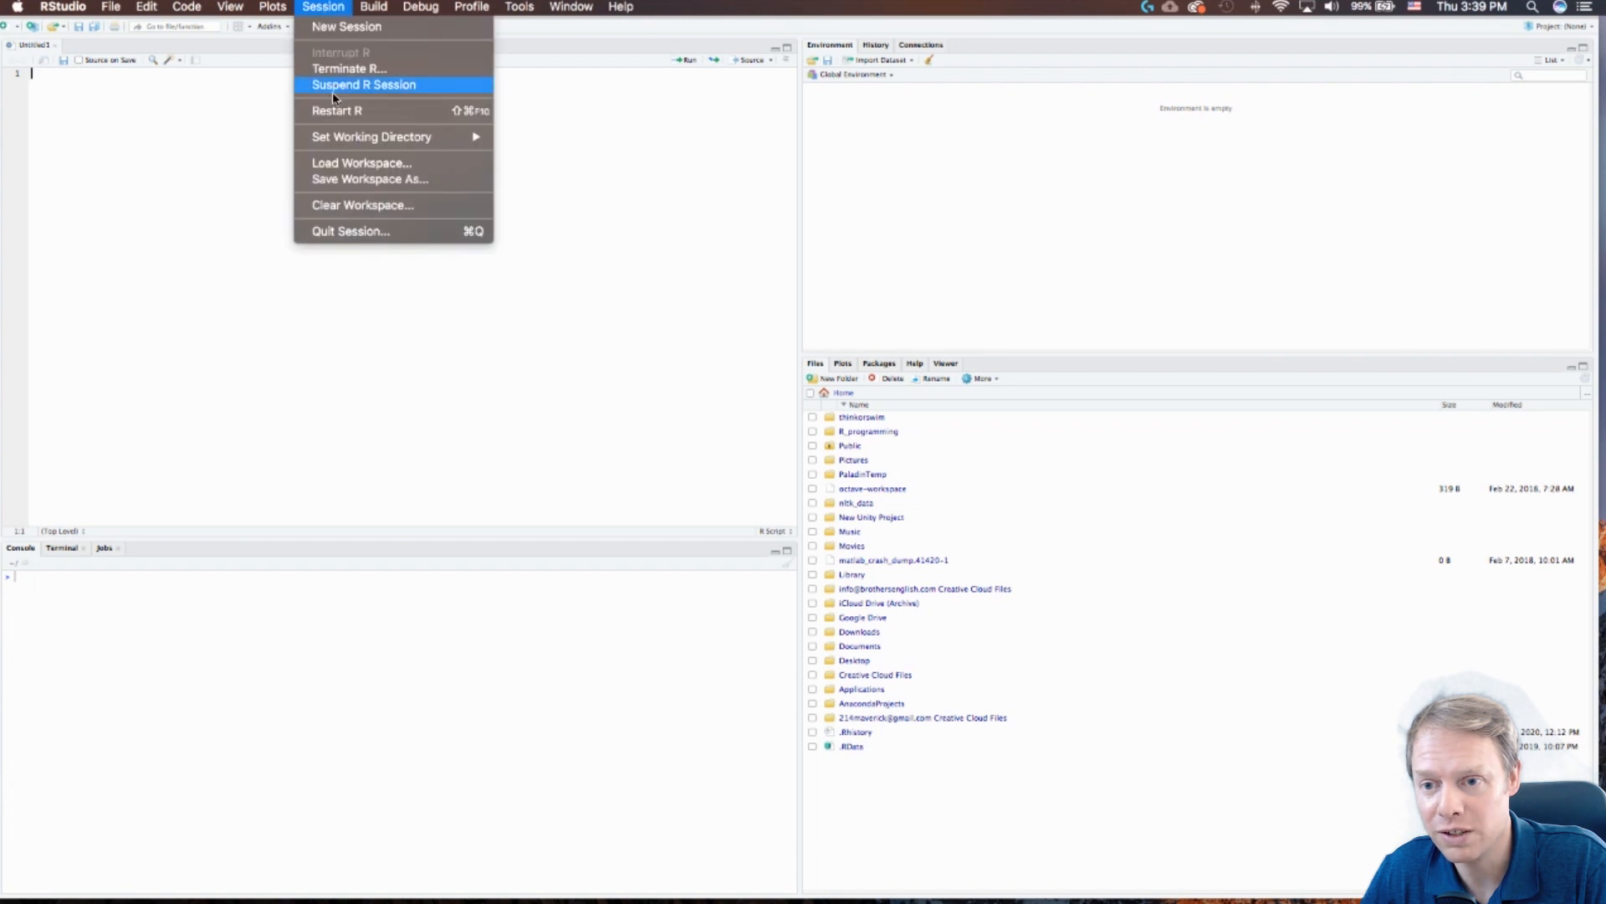
pyautogui.moveTo(371, 136)
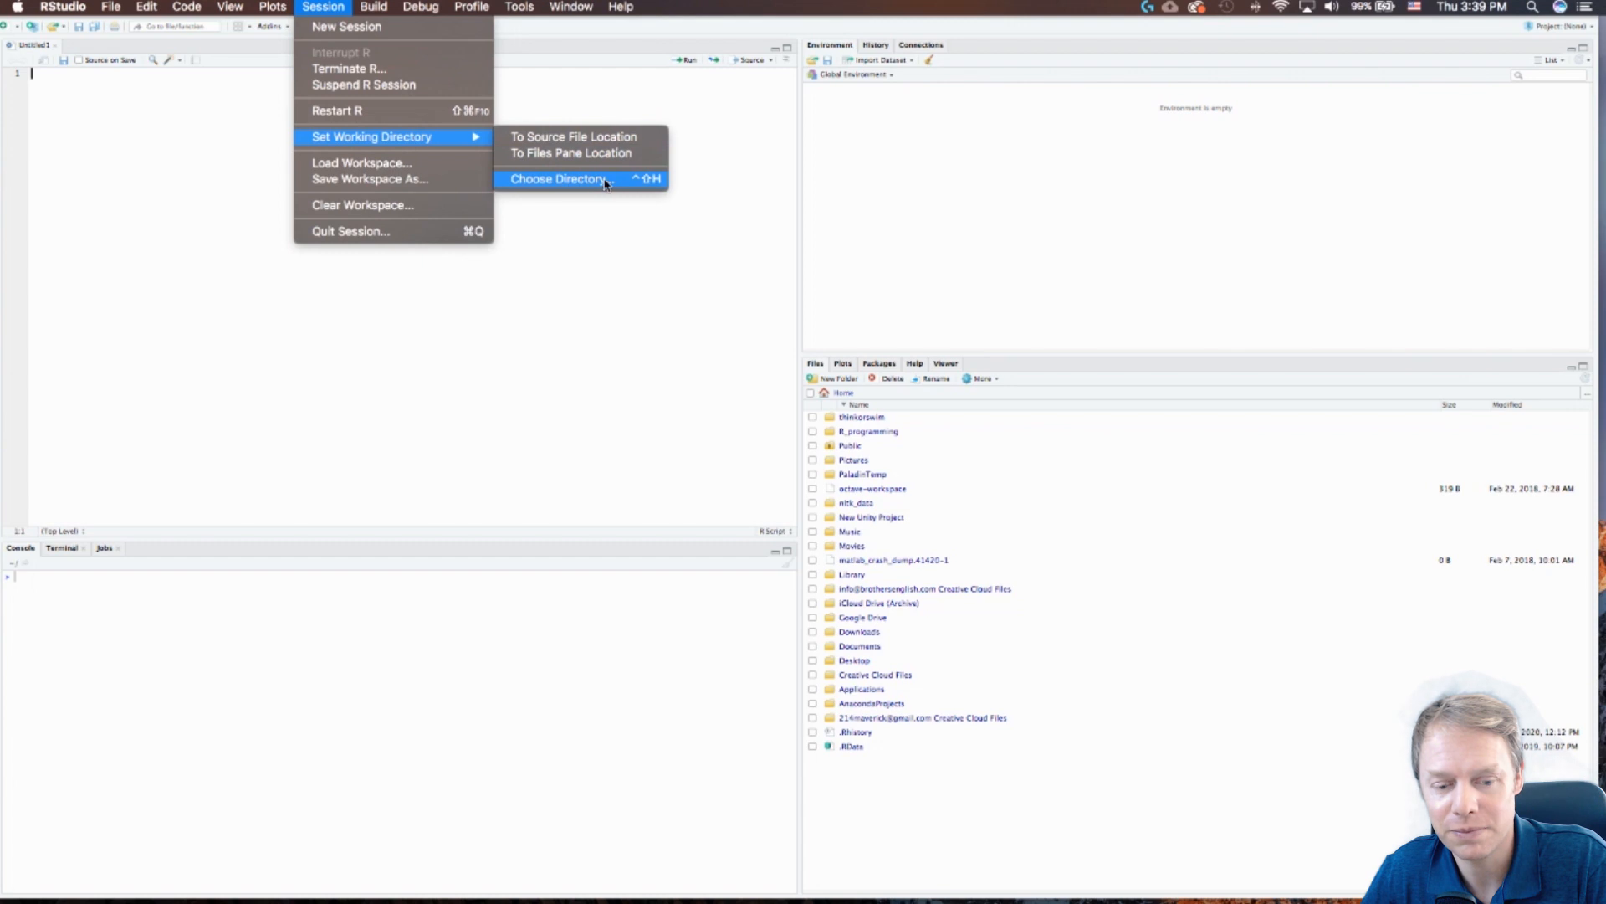
pyautogui.click(556, 179)
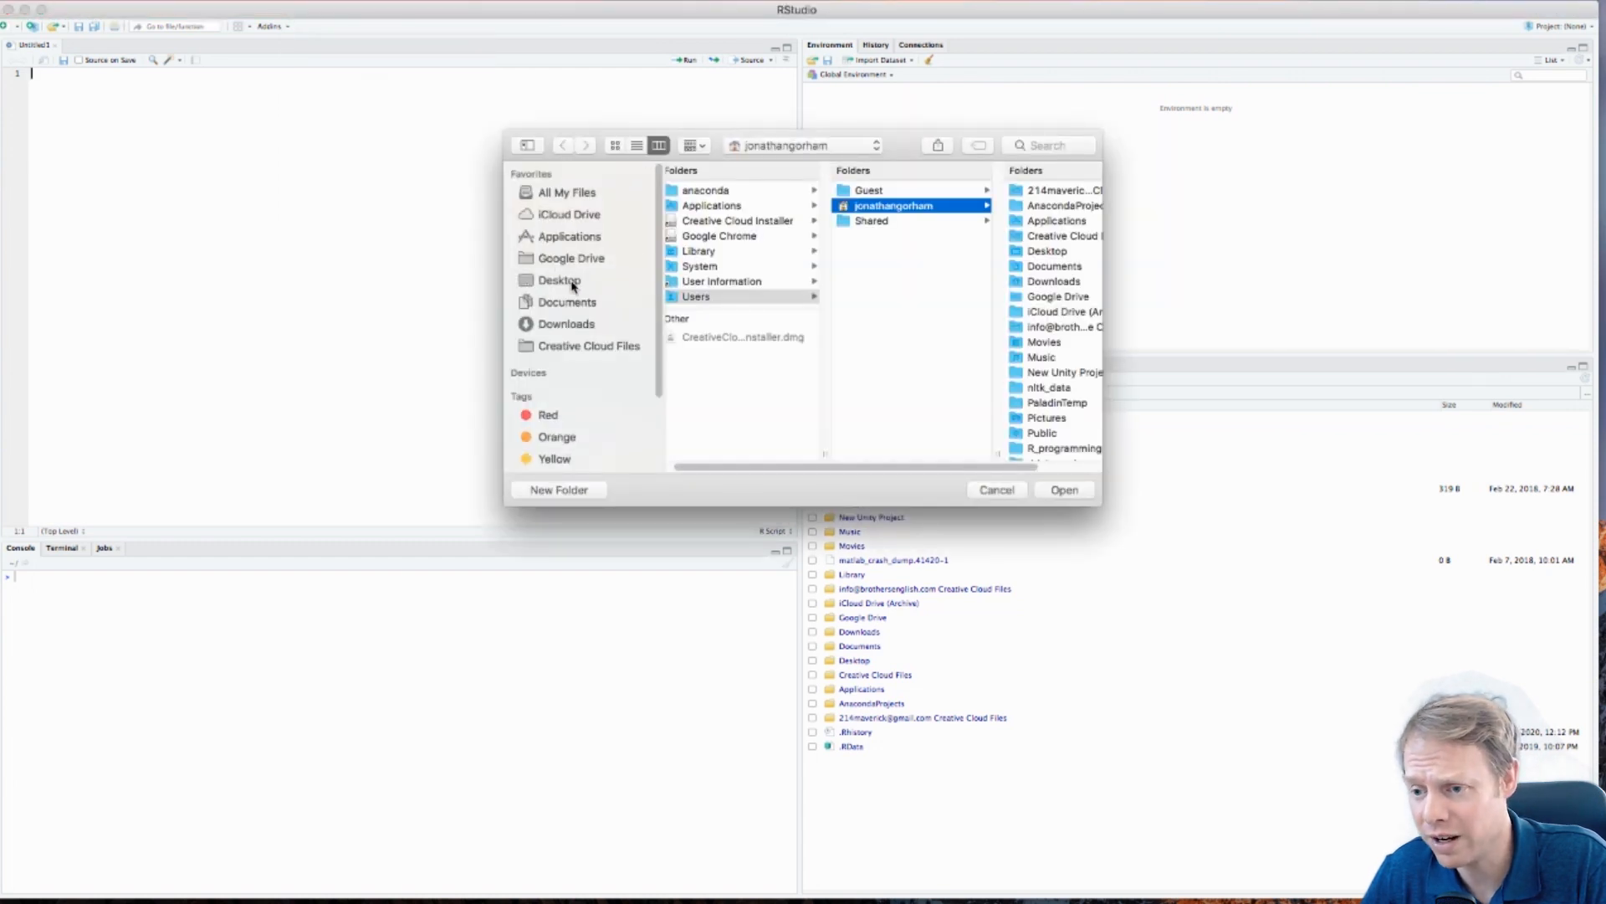
# Create an R_Programming folder on the Desktop and set it as the working directory
pyautogui.click(559, 280)
pyautogui.write('R')
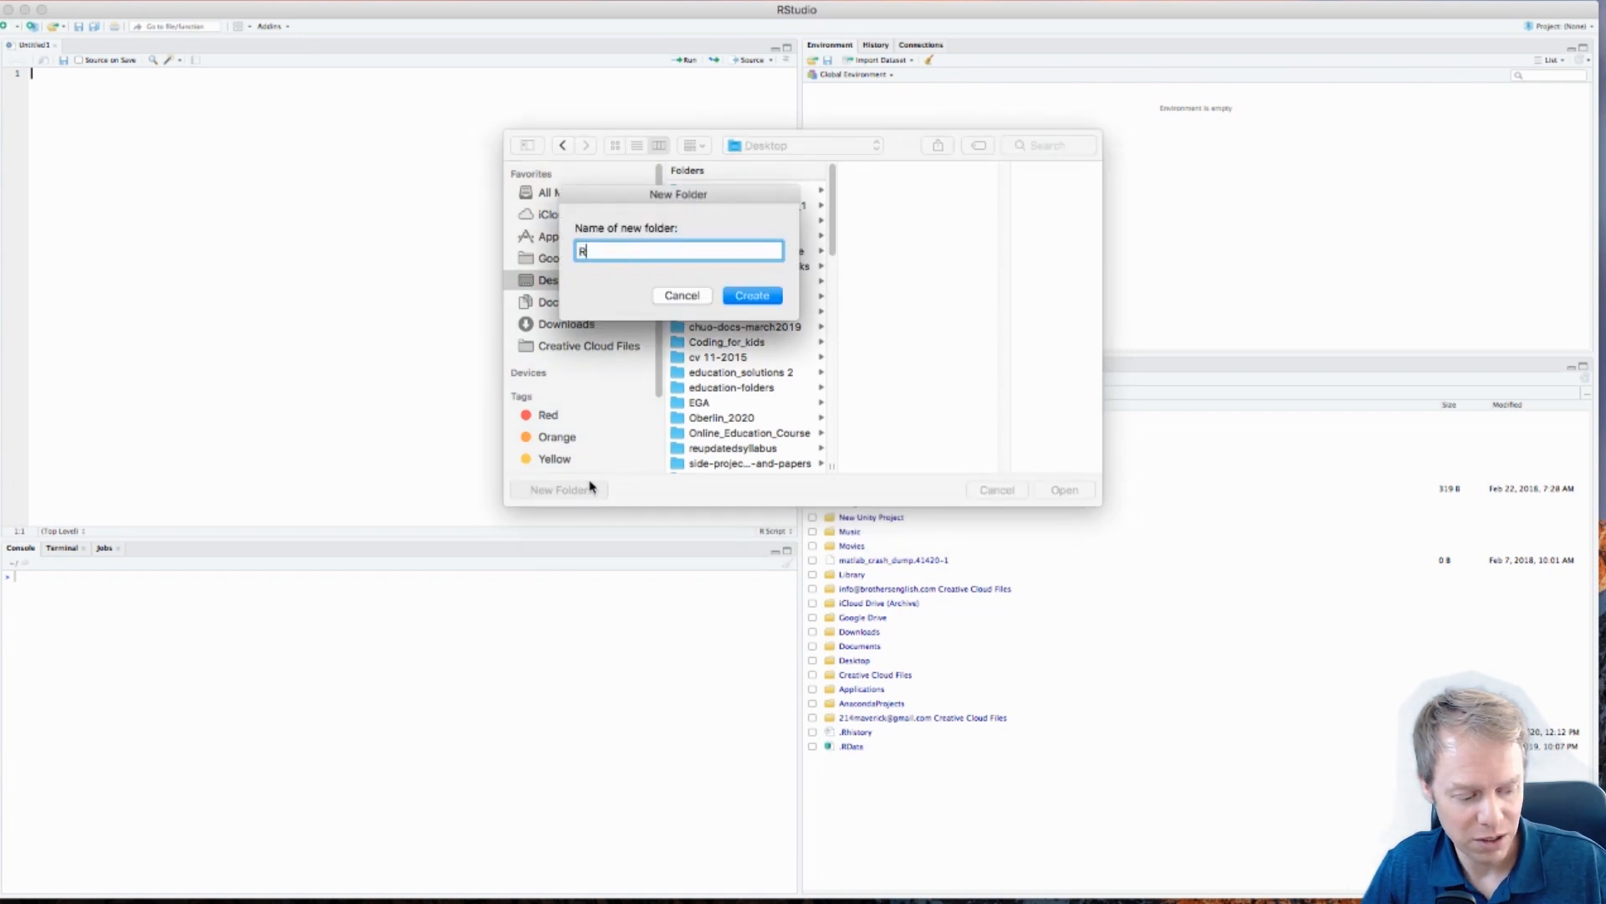
pyautogui.write('.')
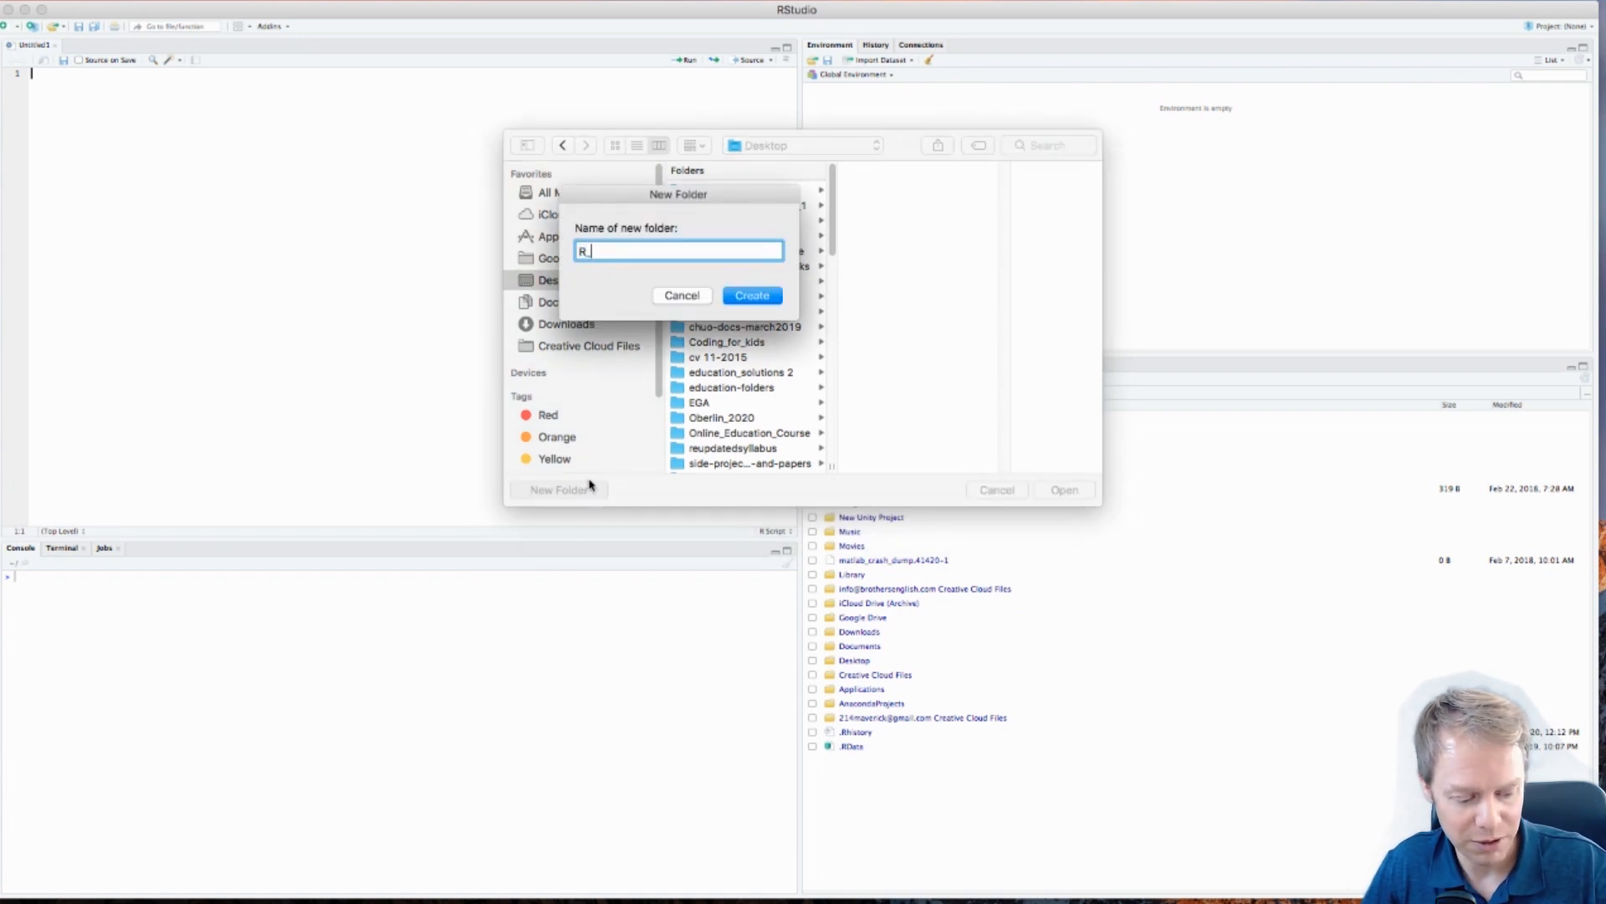
pyautogui.write('Pro')
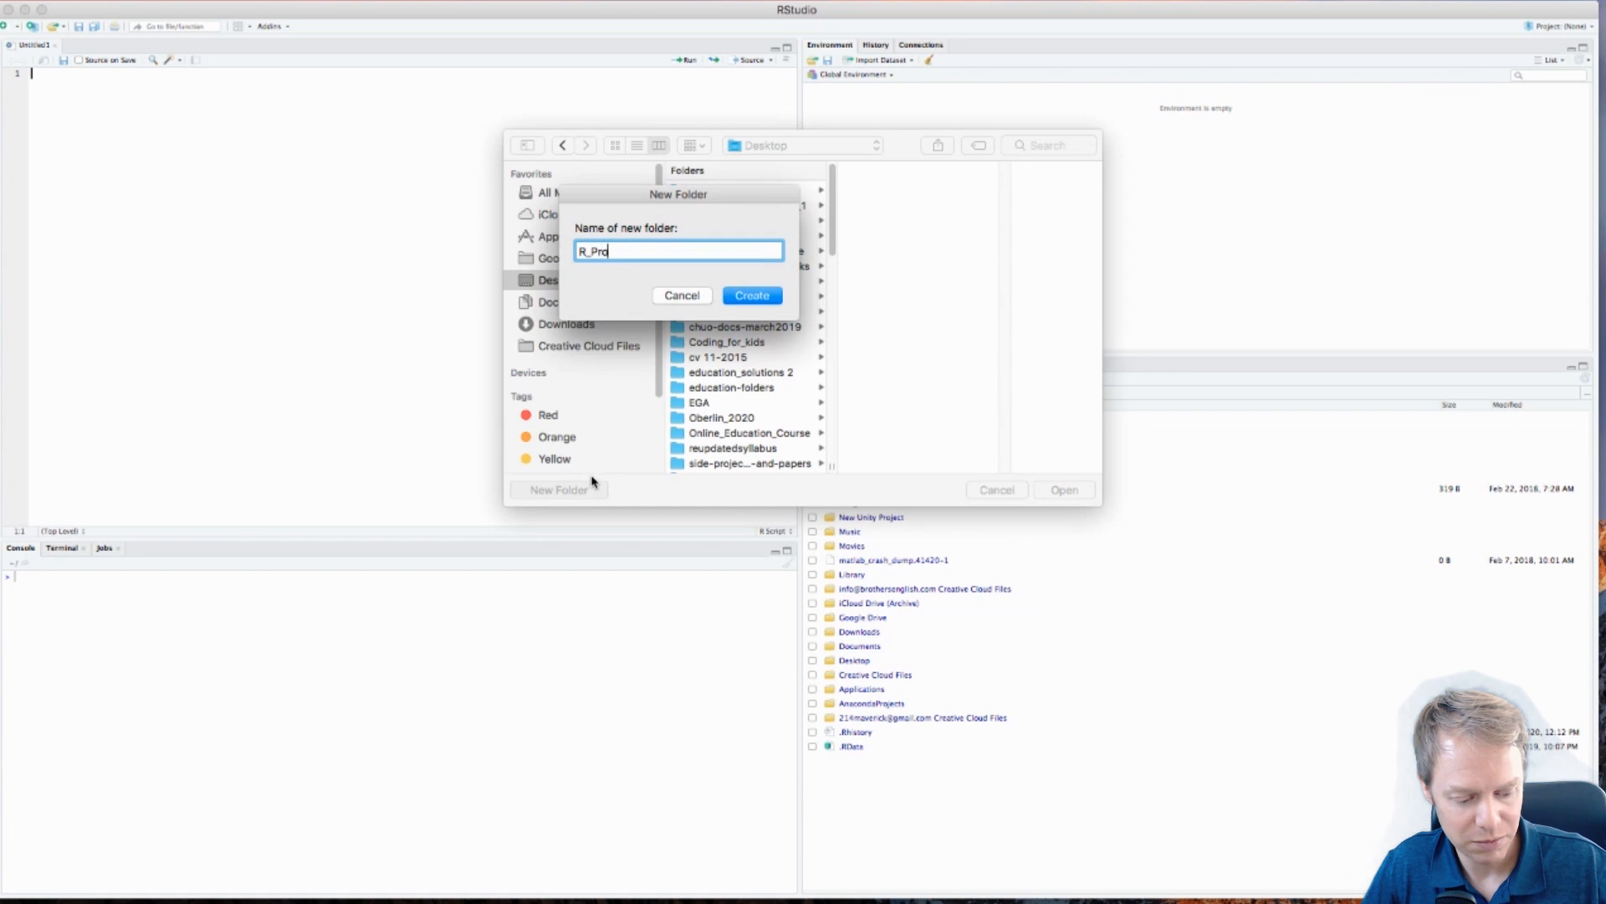
pyautogui.write('gram')
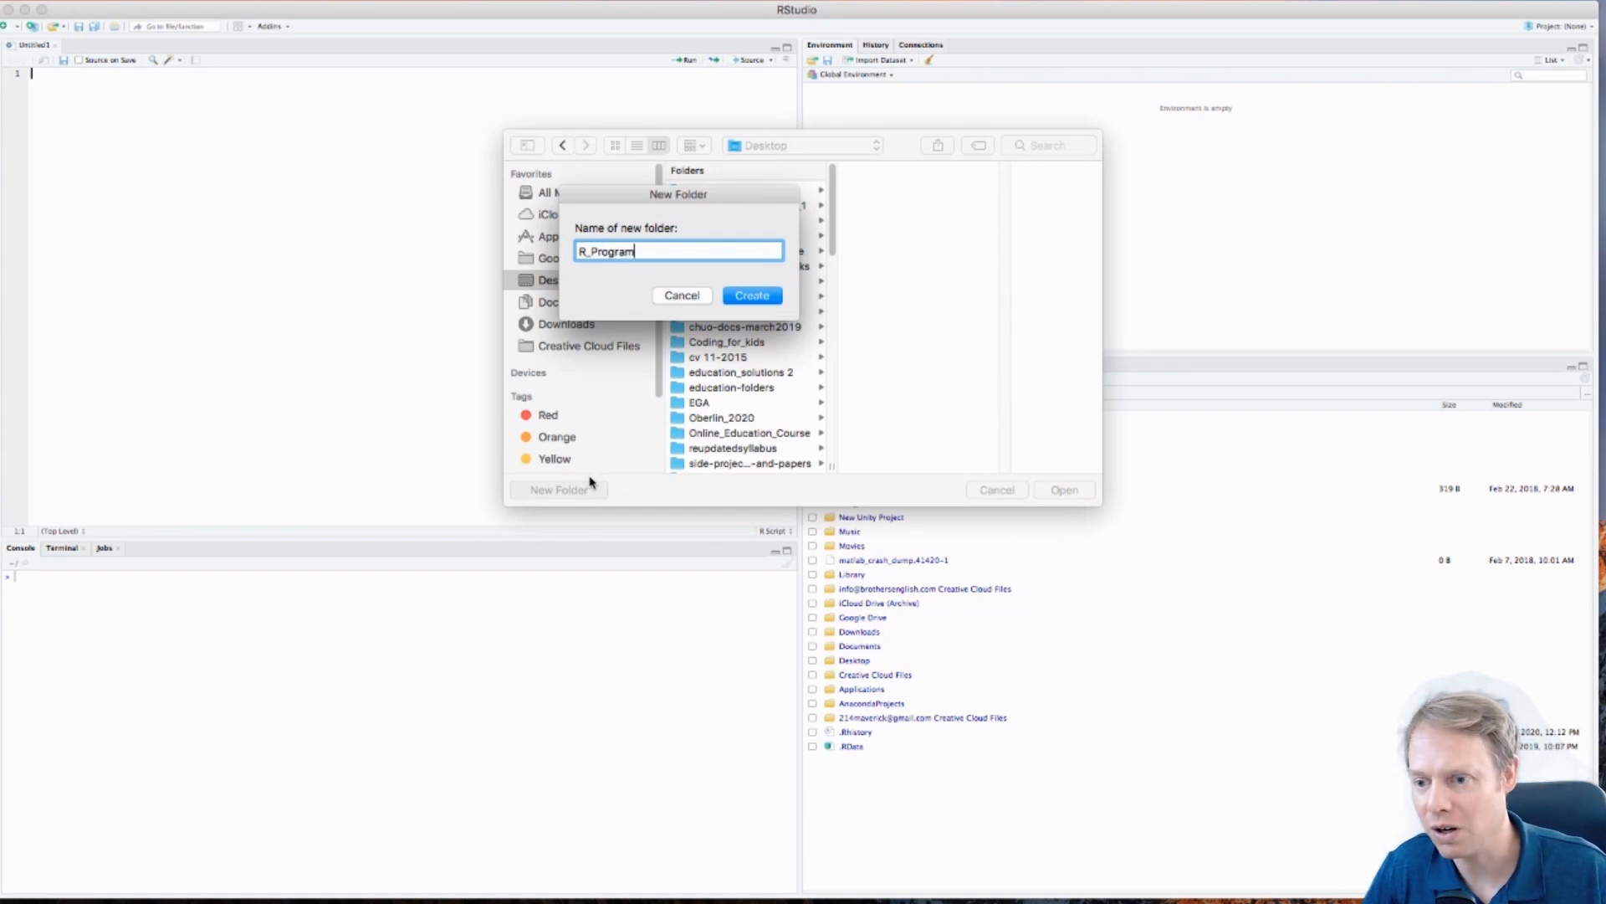
pyautogui.write('ming')
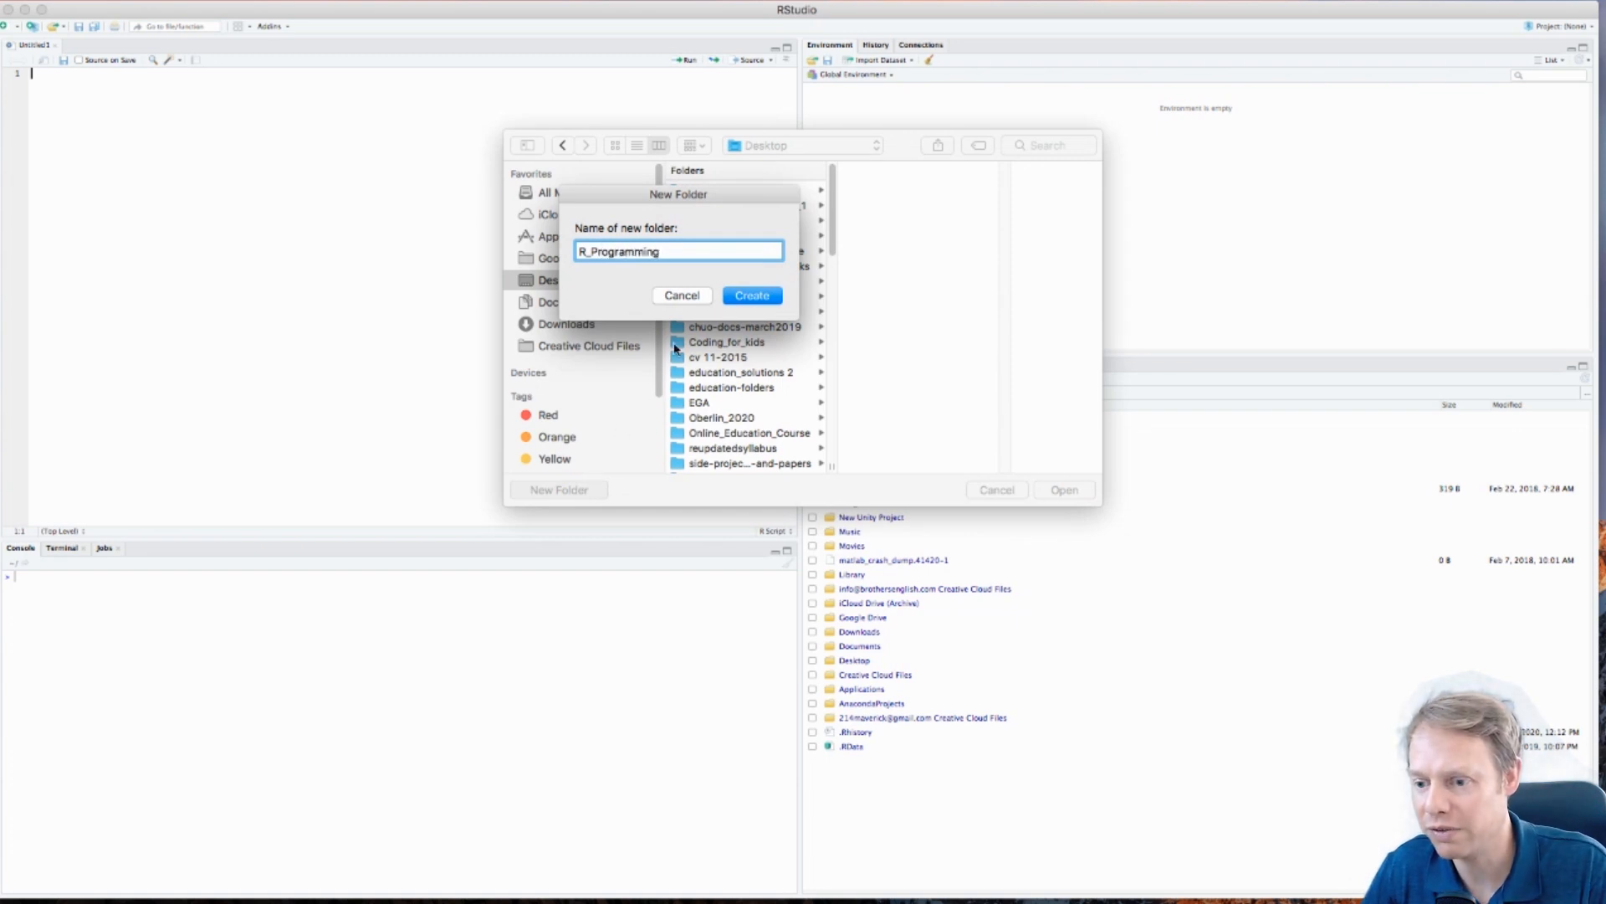
pyautogui.click(751, 294)
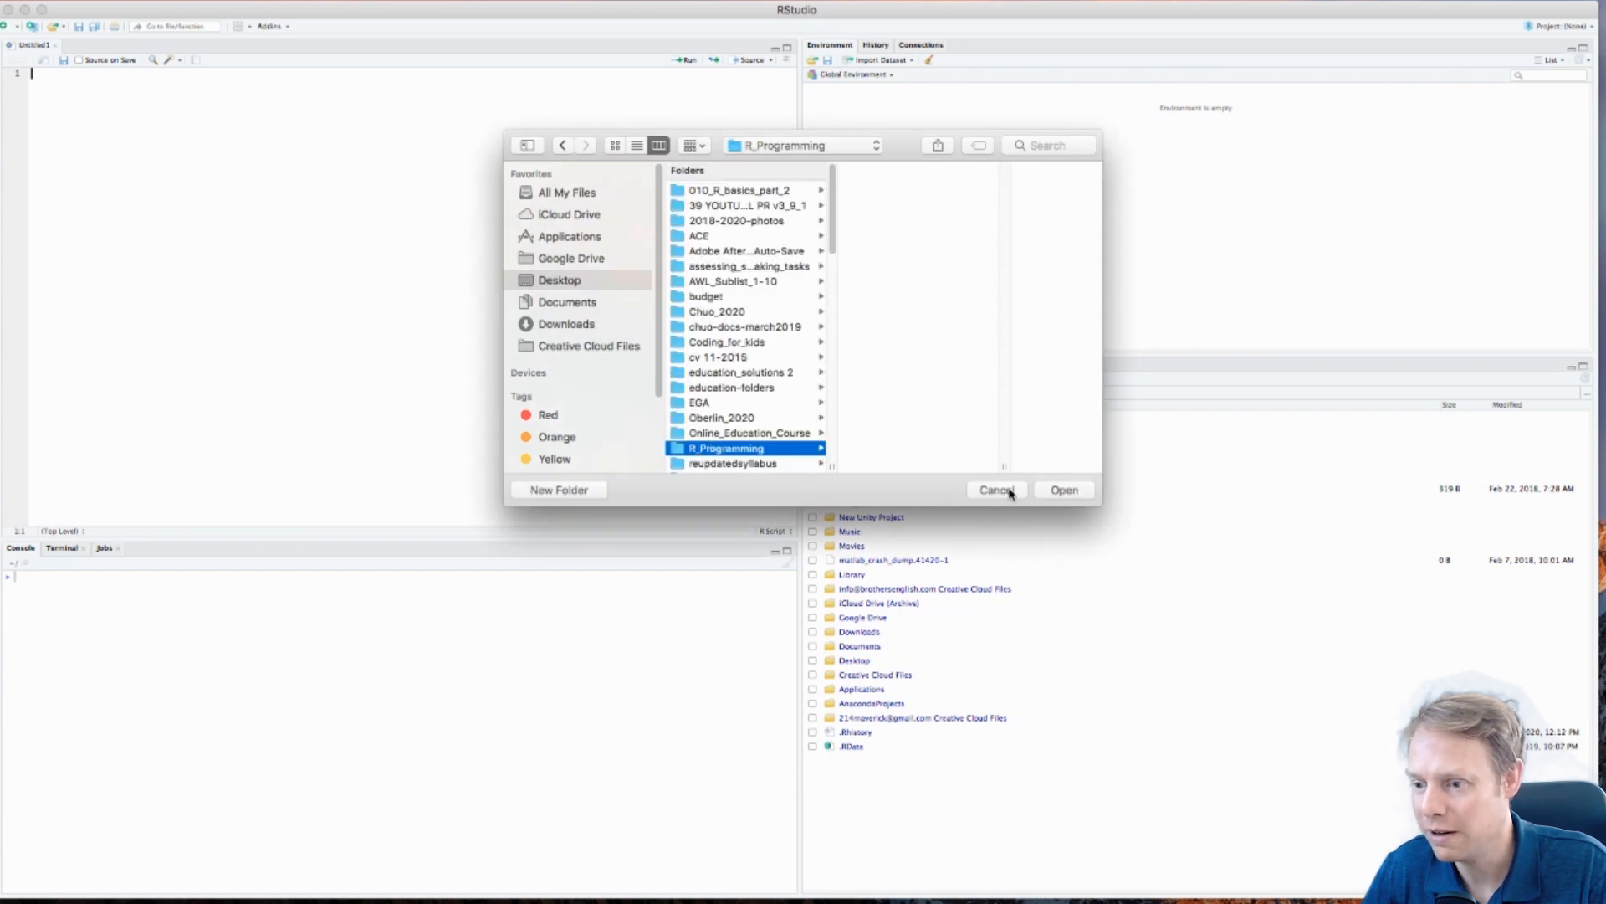
pyautogui.click(1064, 489)
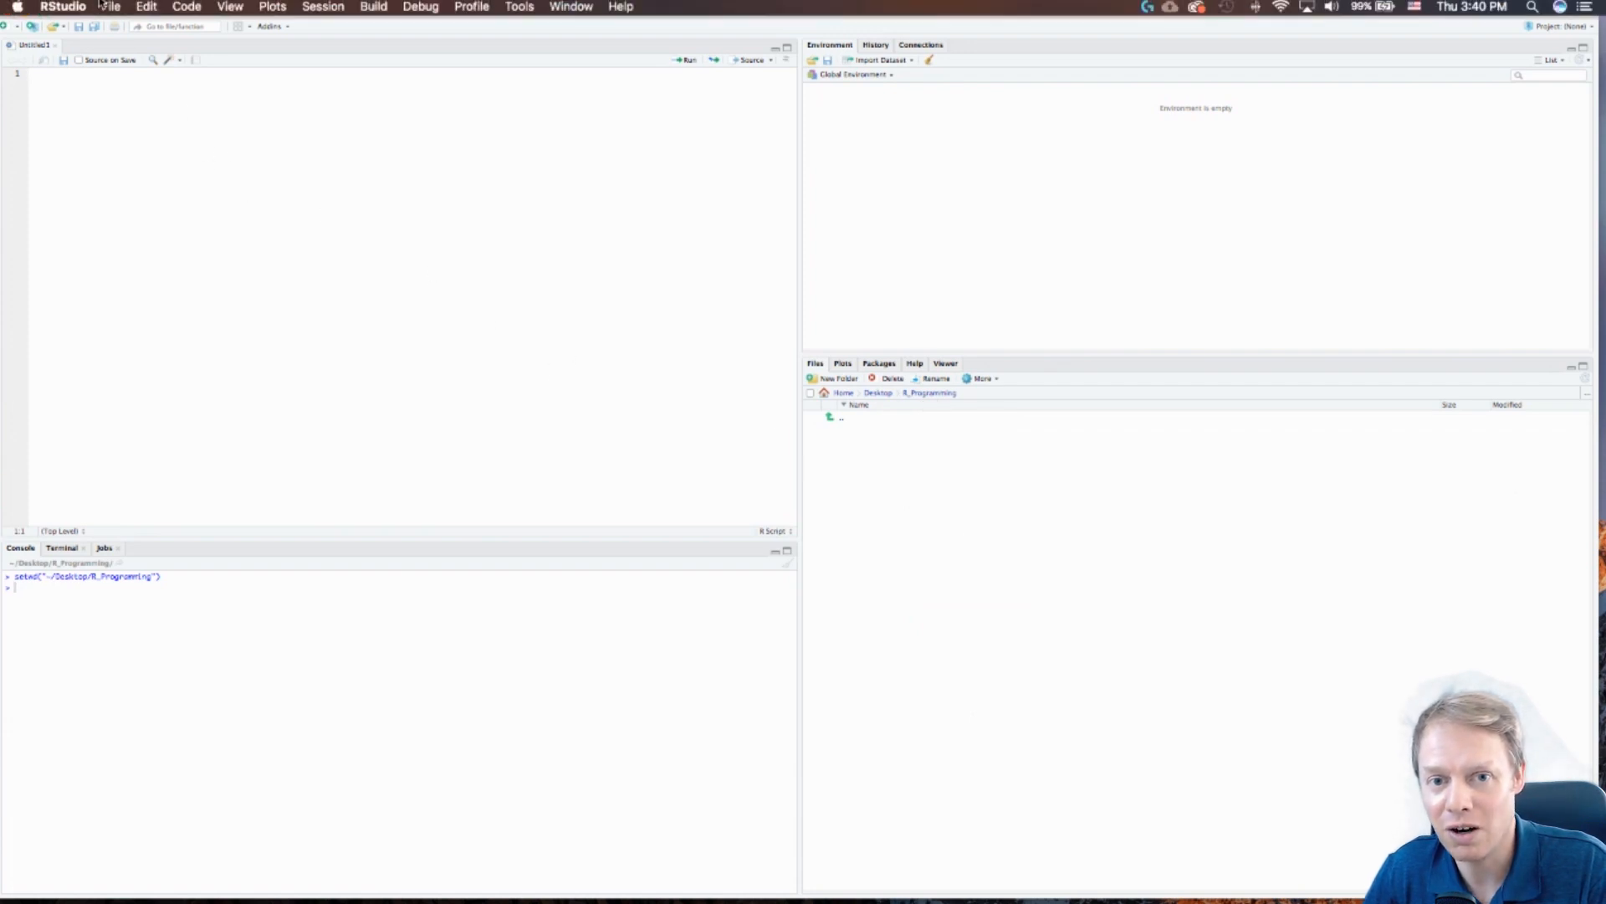
# Save the blank script as Week3_script in Desktop/R_Programming
pyautogui.click(111, 7)
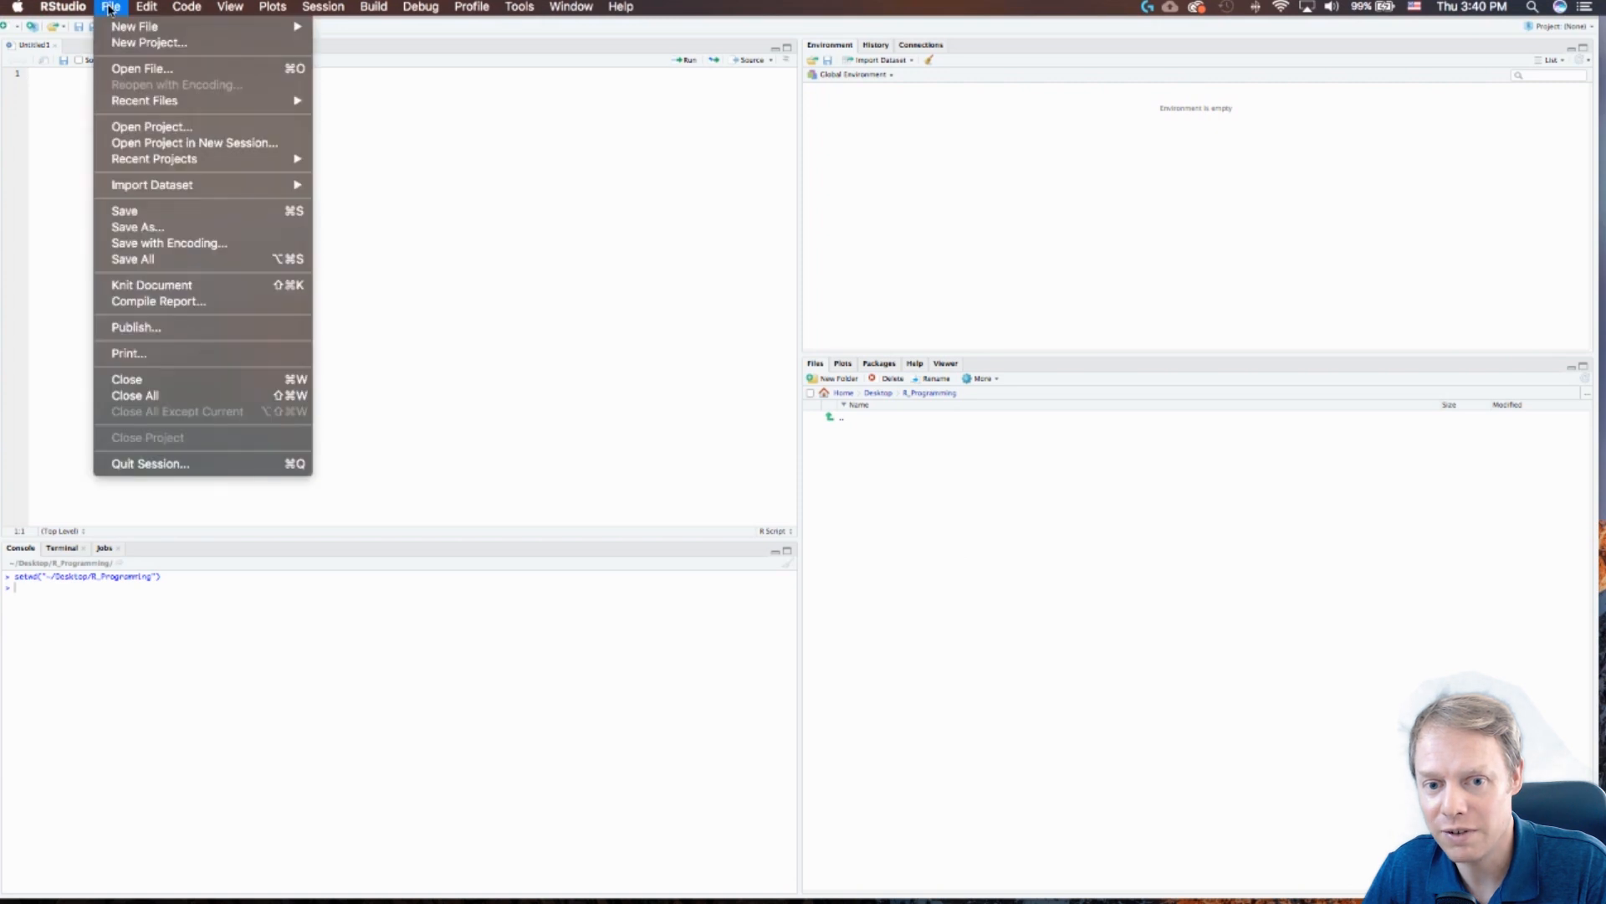
pyautogui.moveTo(124, 211)
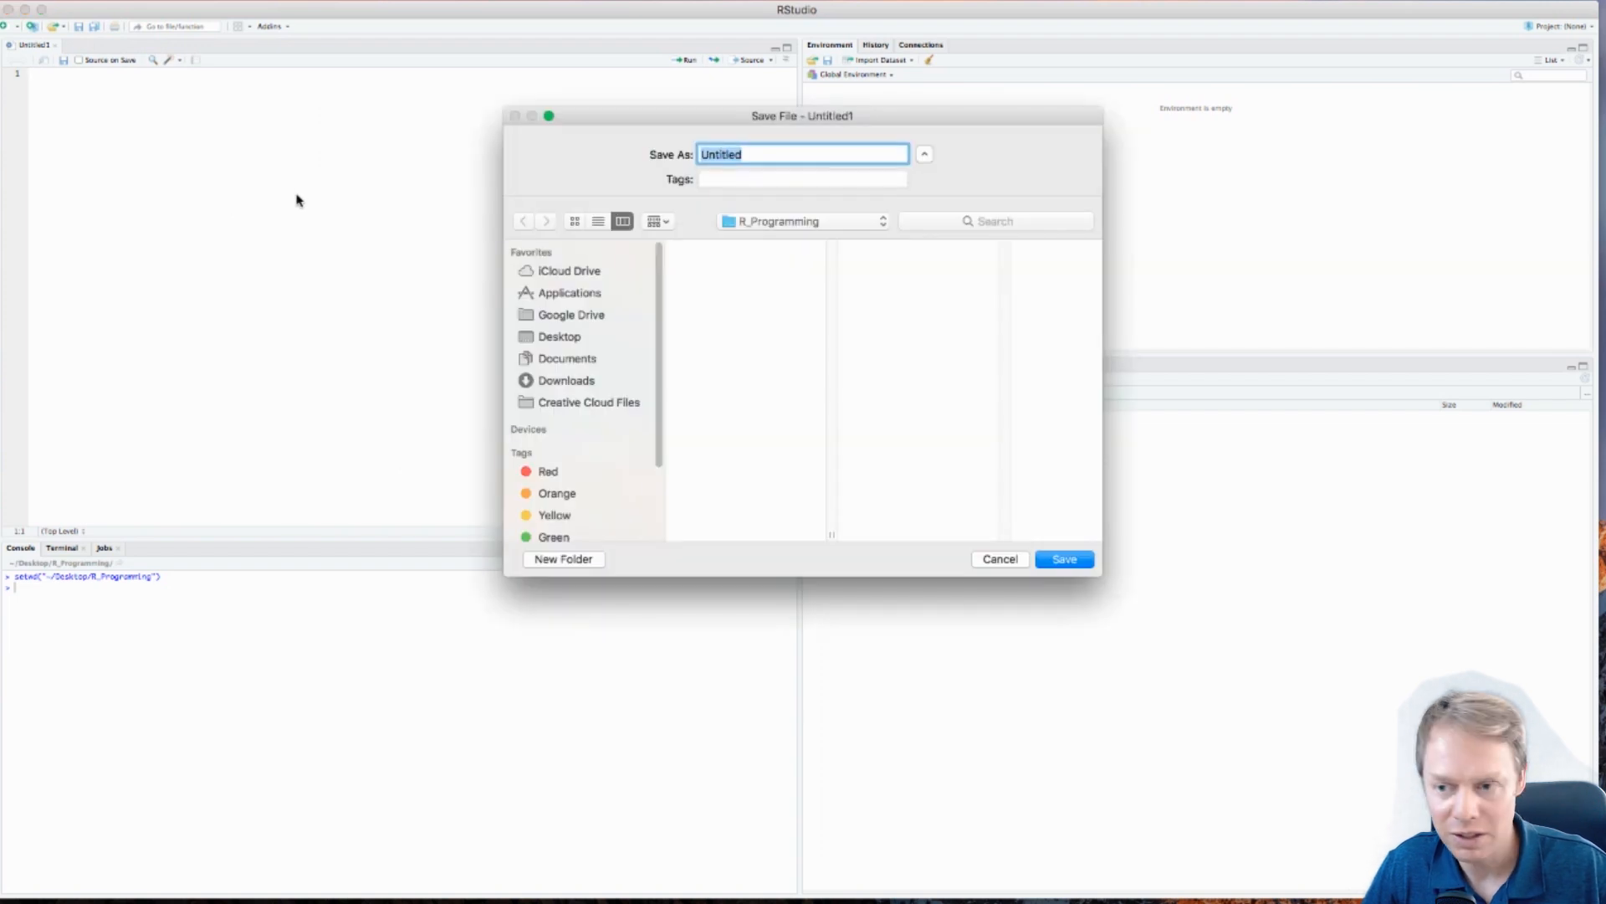
pyautogui.write('Week3_s')
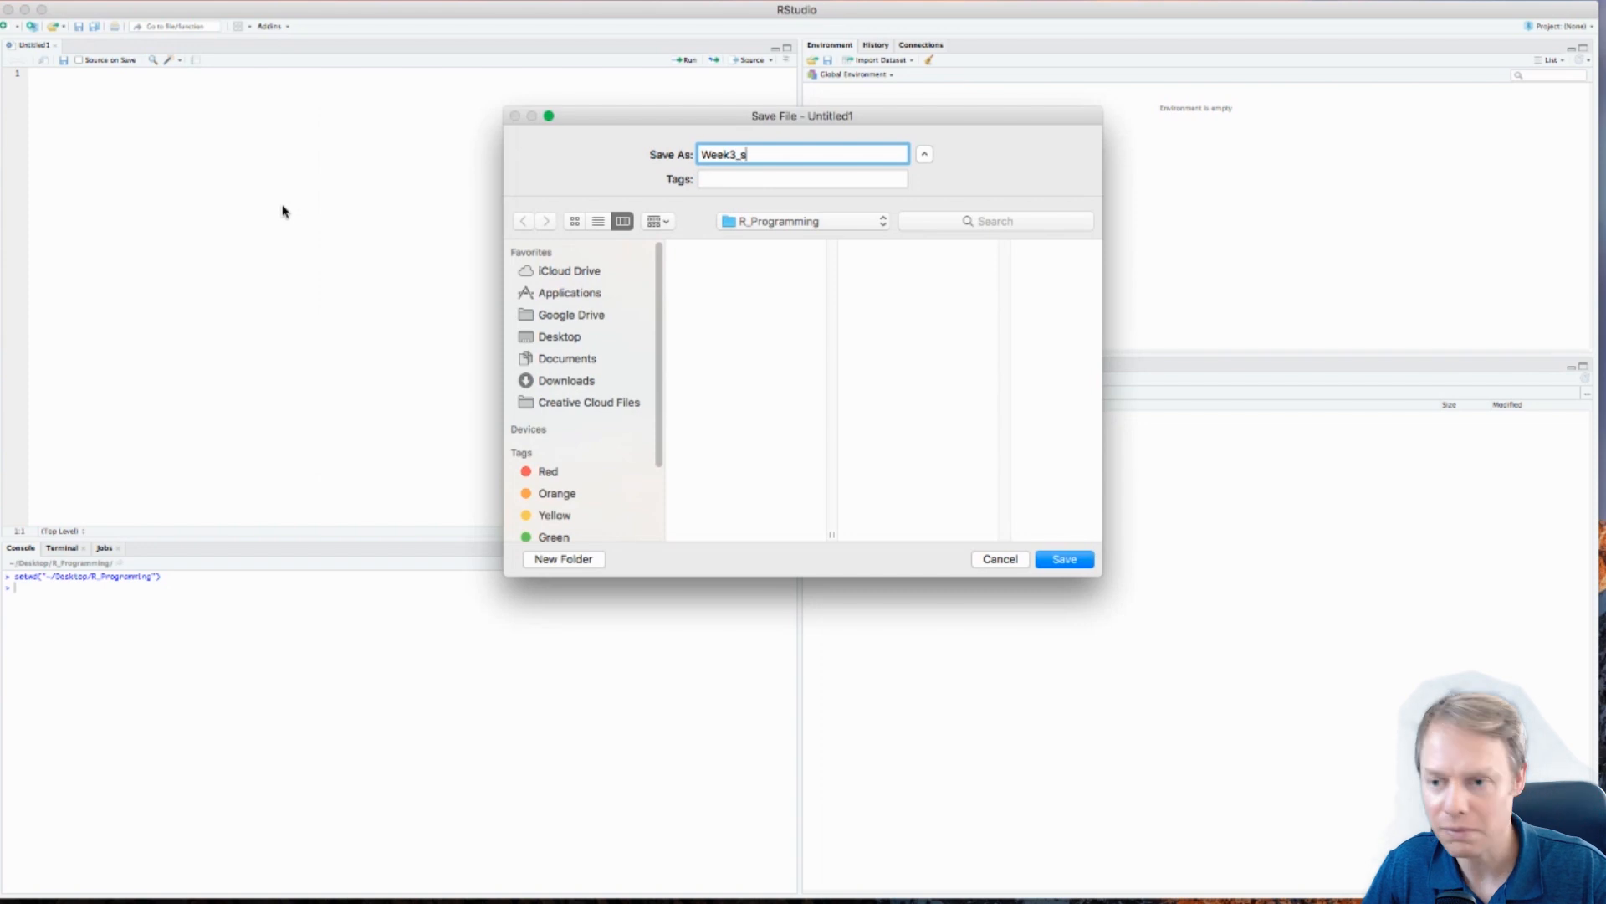
pyautogui.write('cript')
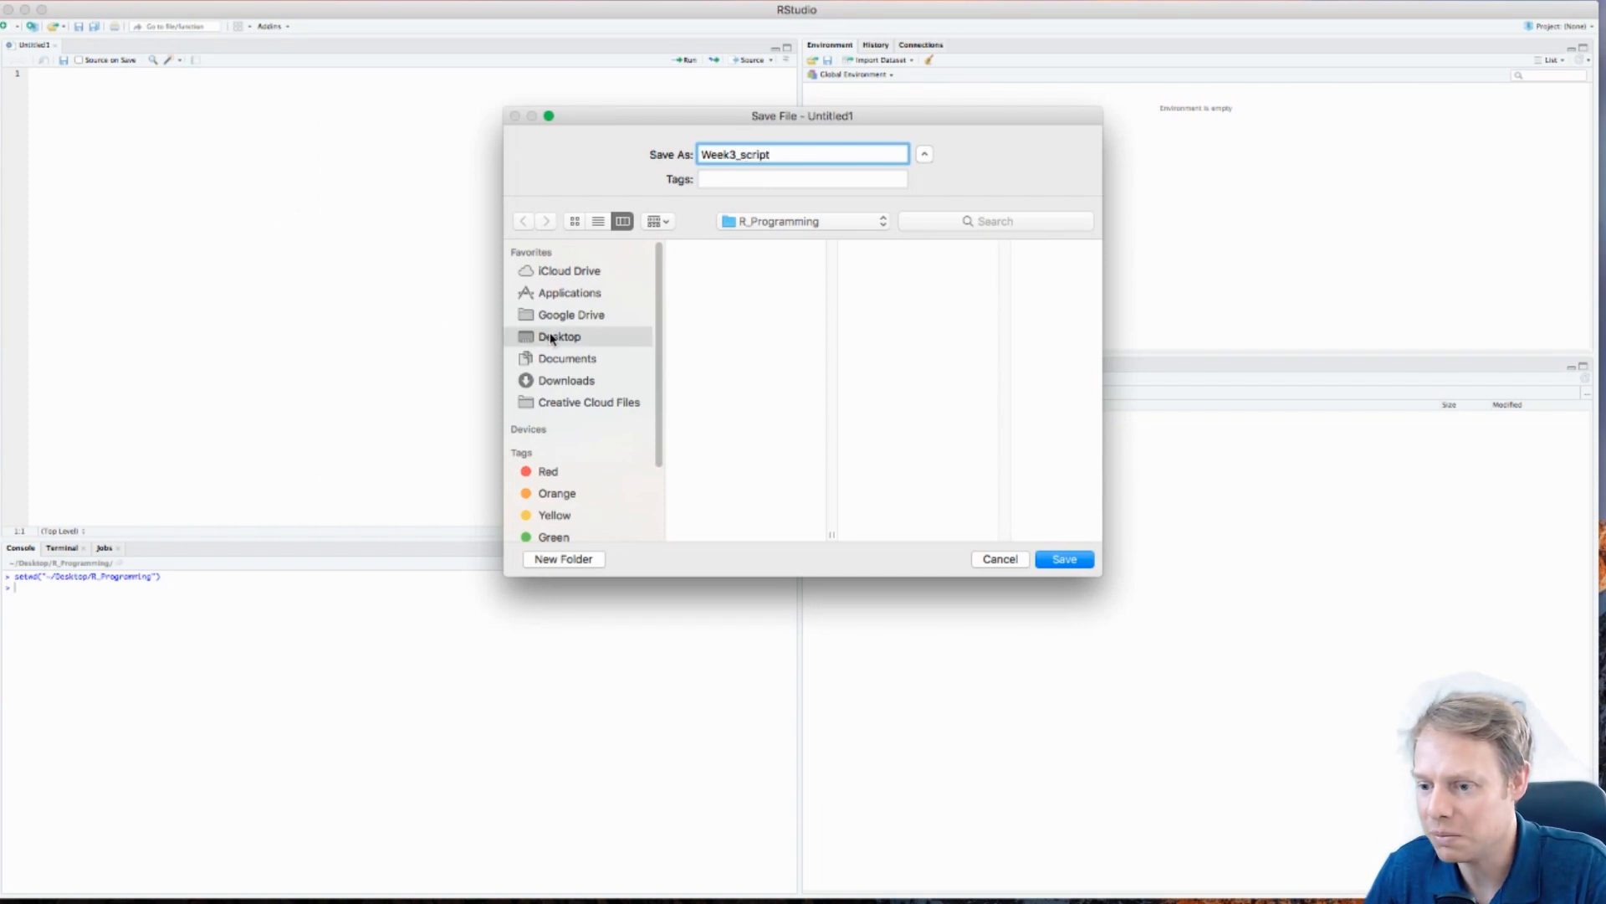
pyautogui.click(559, 336)
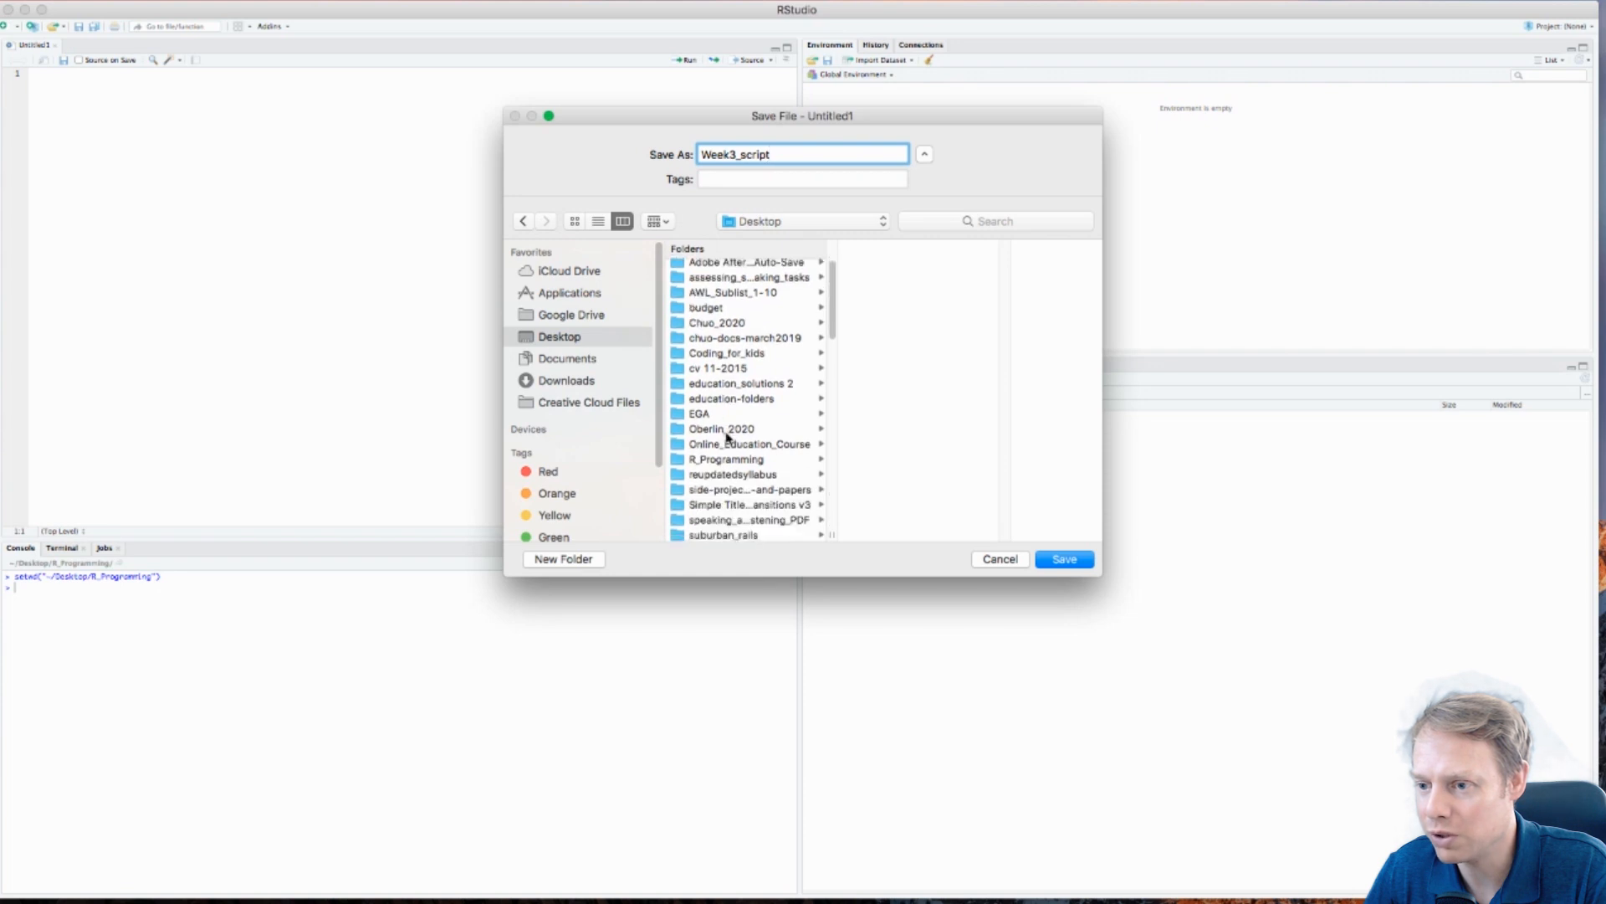
pyautogui.click(724, 459)
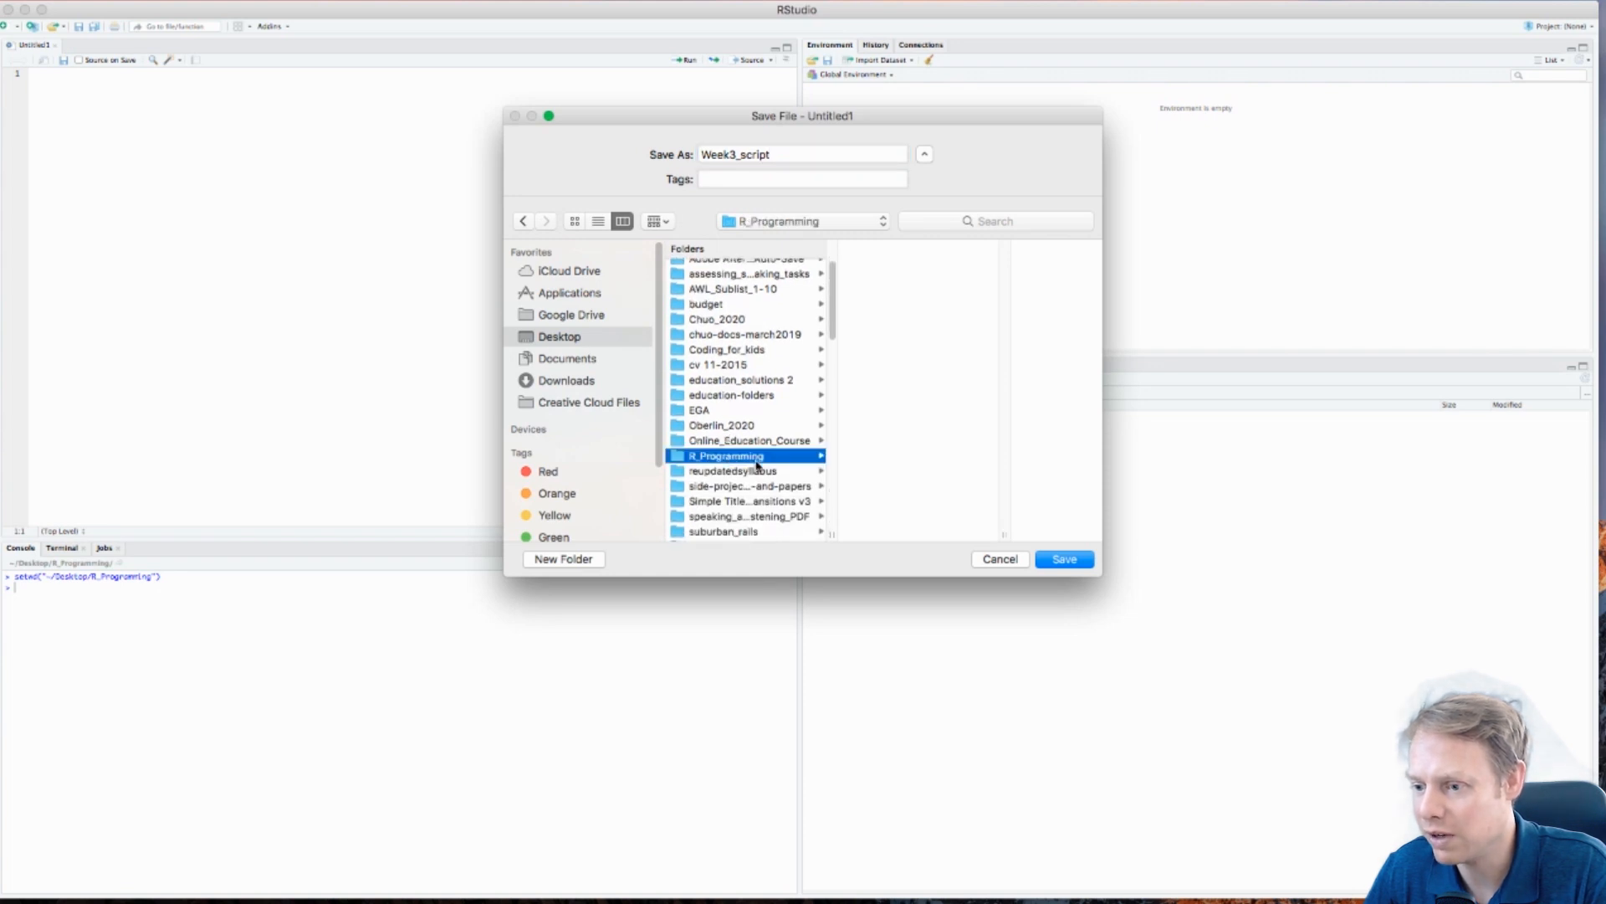
pyautogui.click(1063, 559)
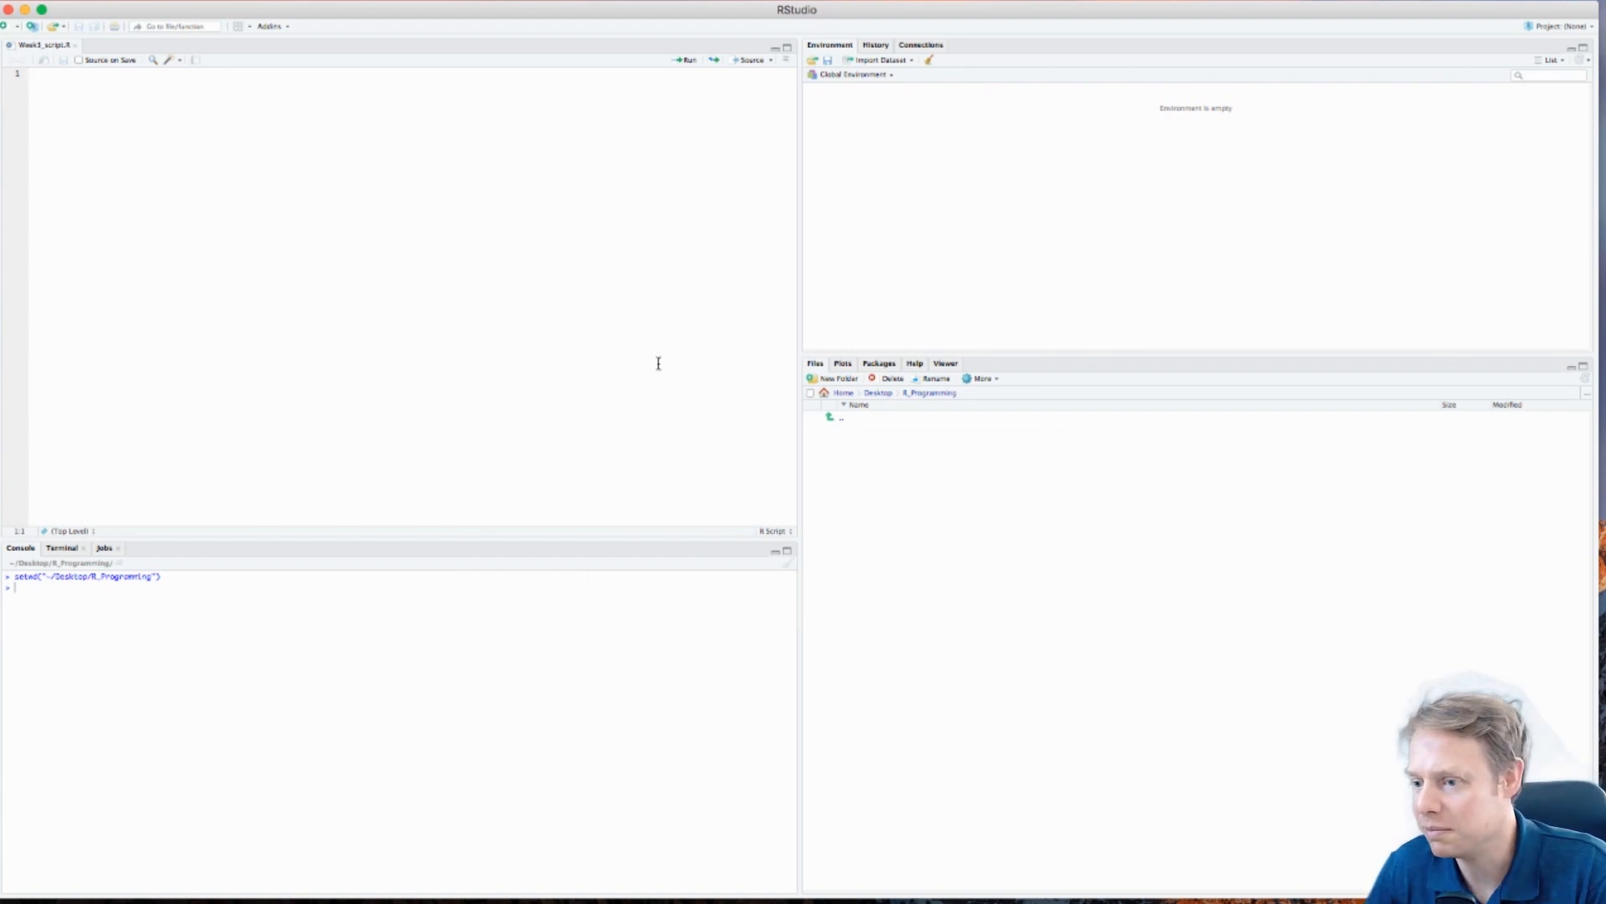
pyautogui.moveTo(920, 450)
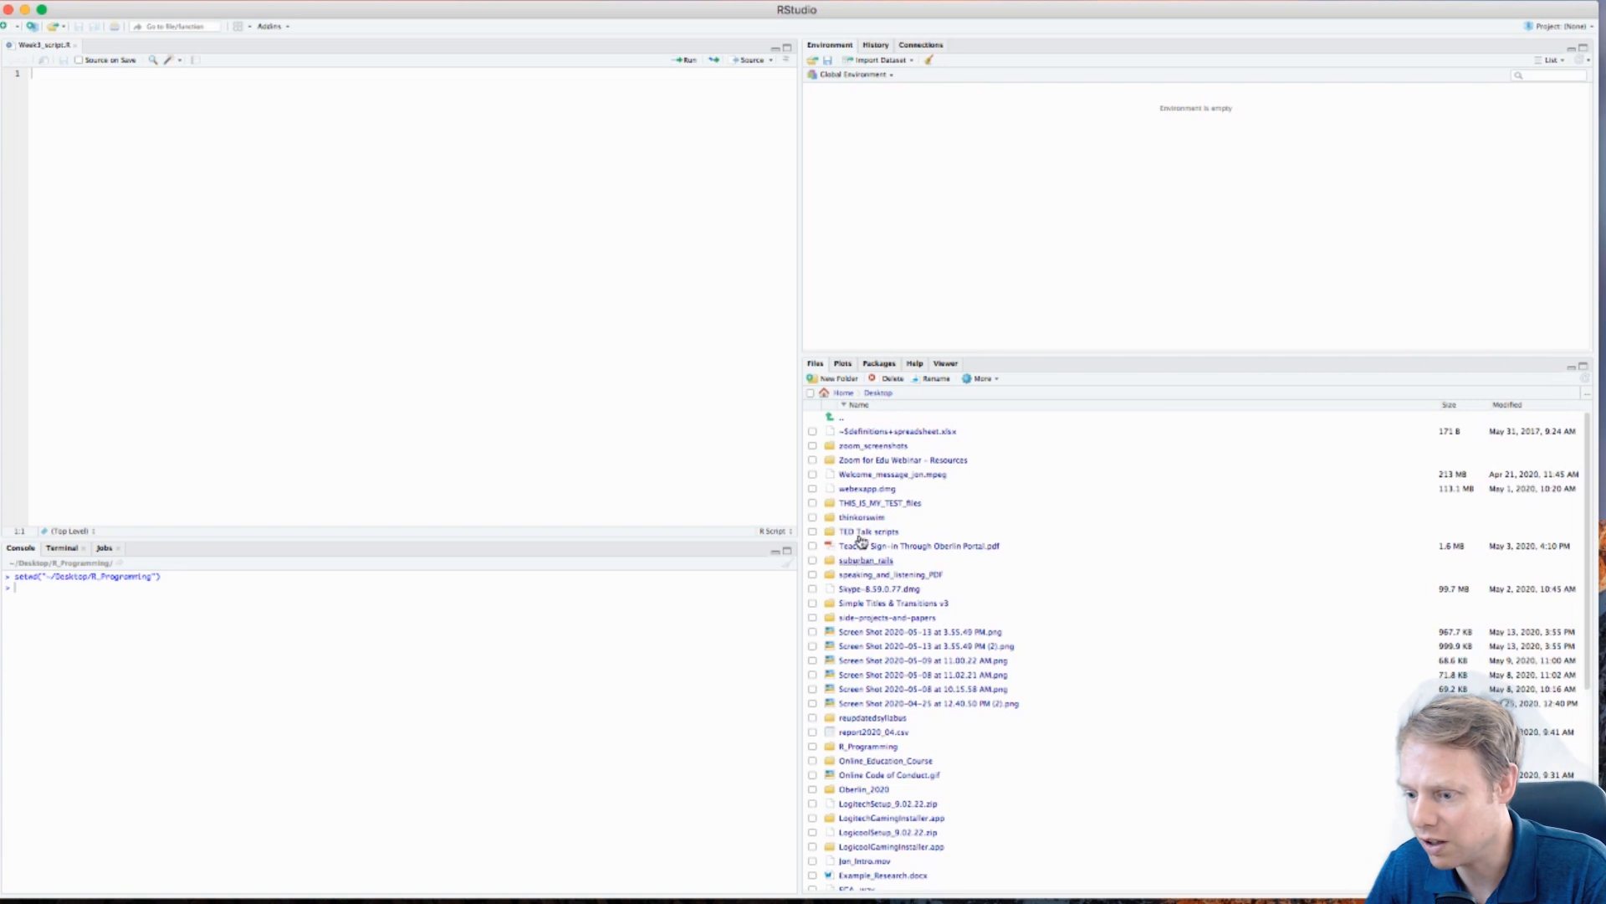
pyautogui.moveTo(873, 746)
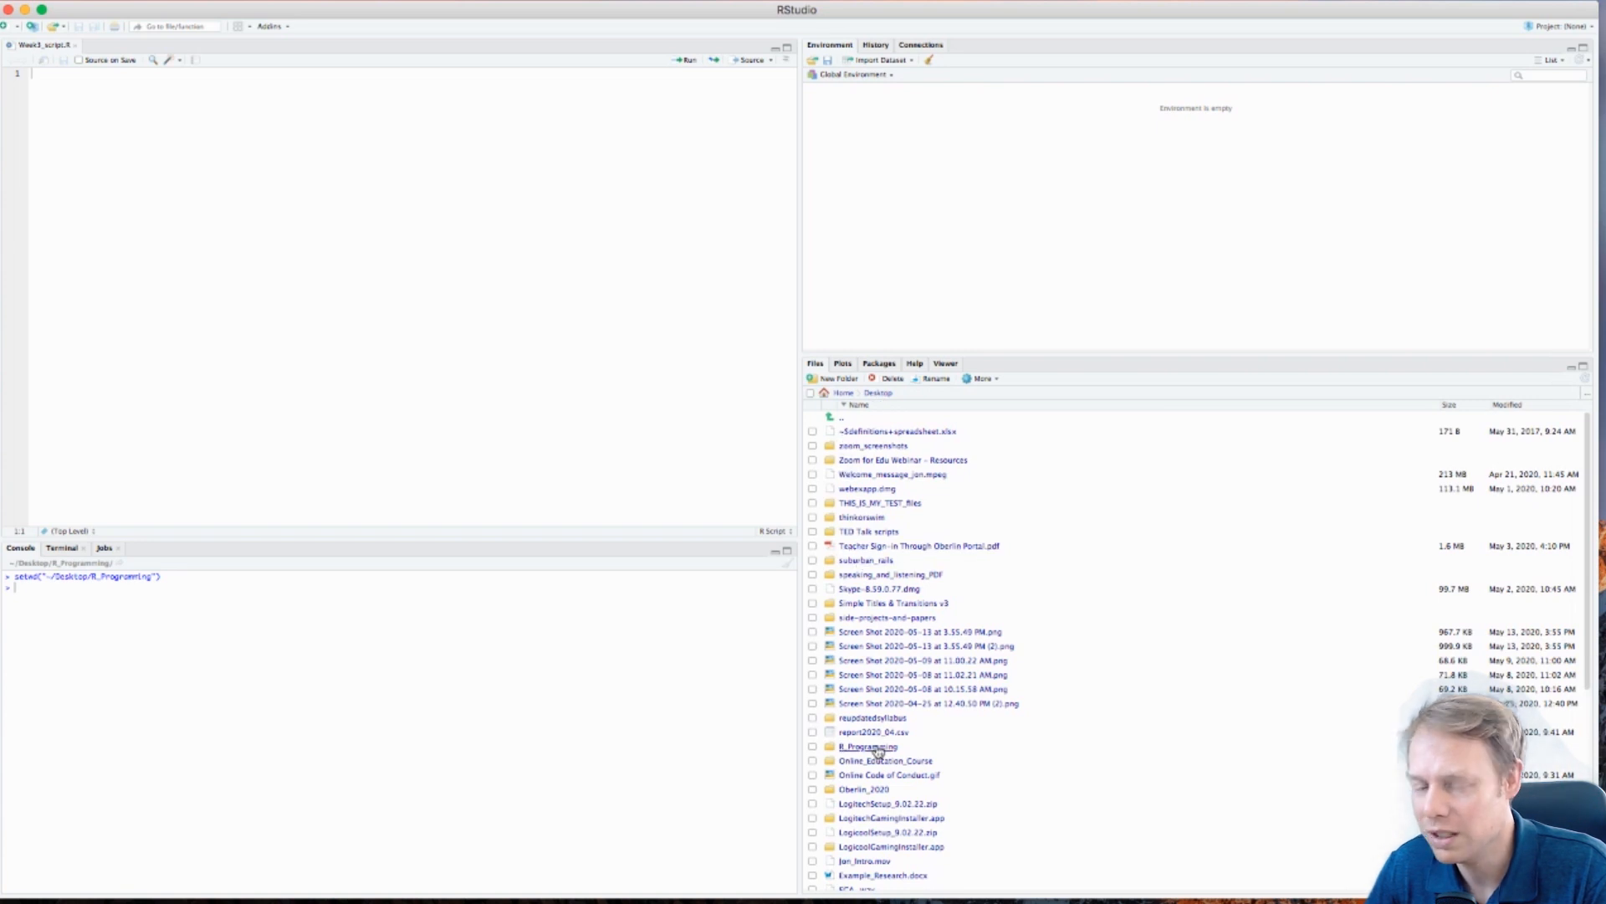
# Show the R_Programming folder's contents in the Files pane, listing Week3_script.R
pyautogui.doubleClick(869, 746)
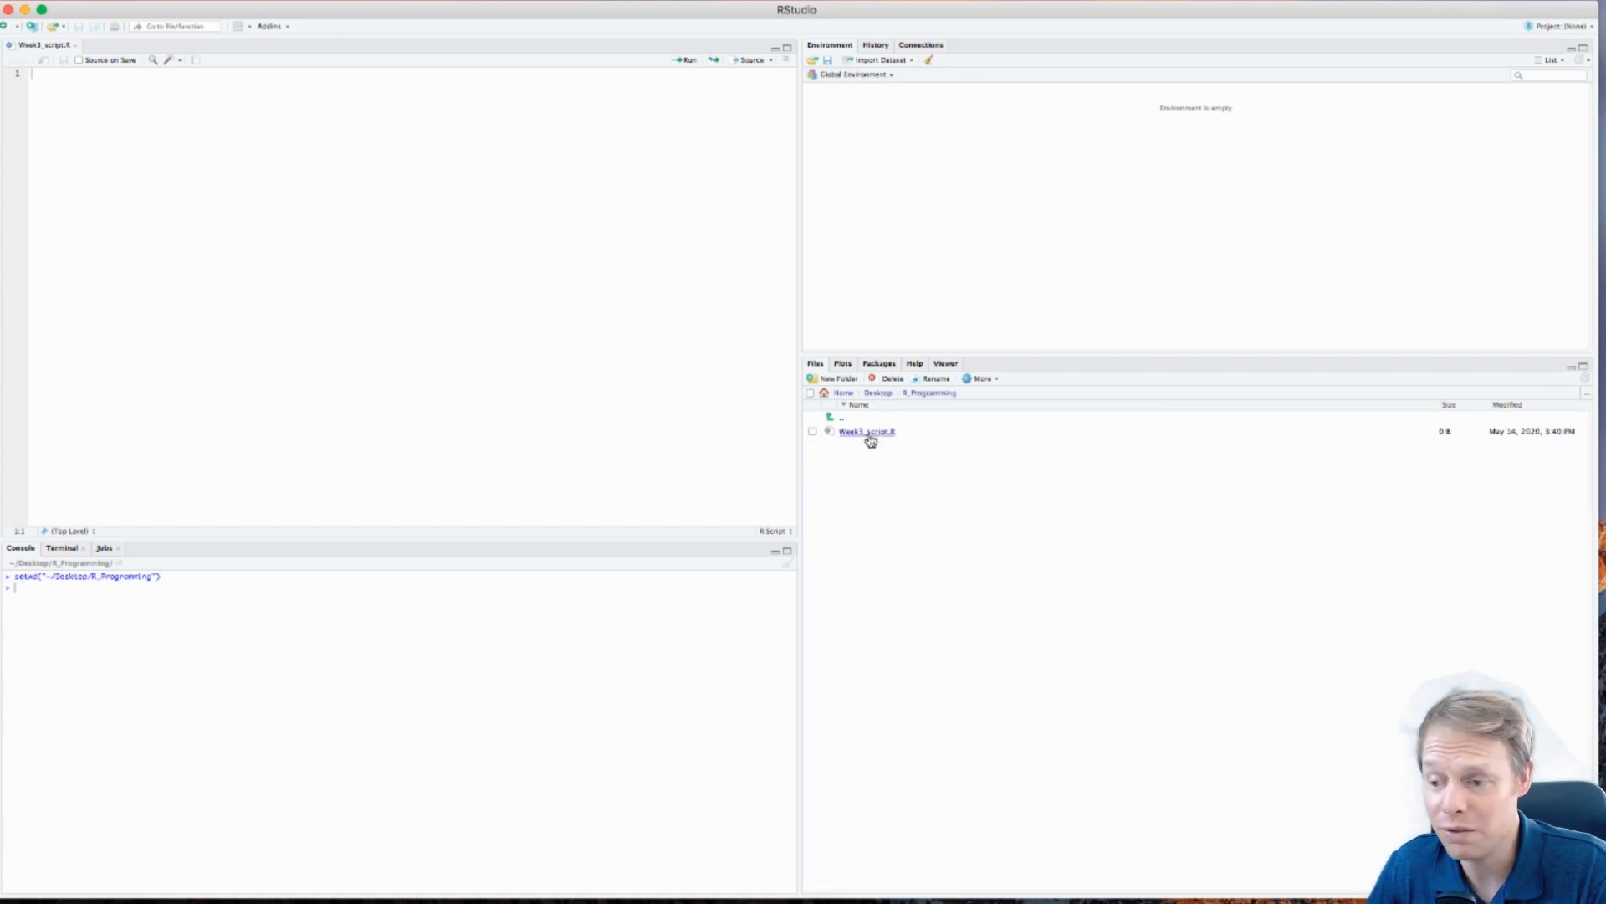
pyautogui.moveTo(660, 379)
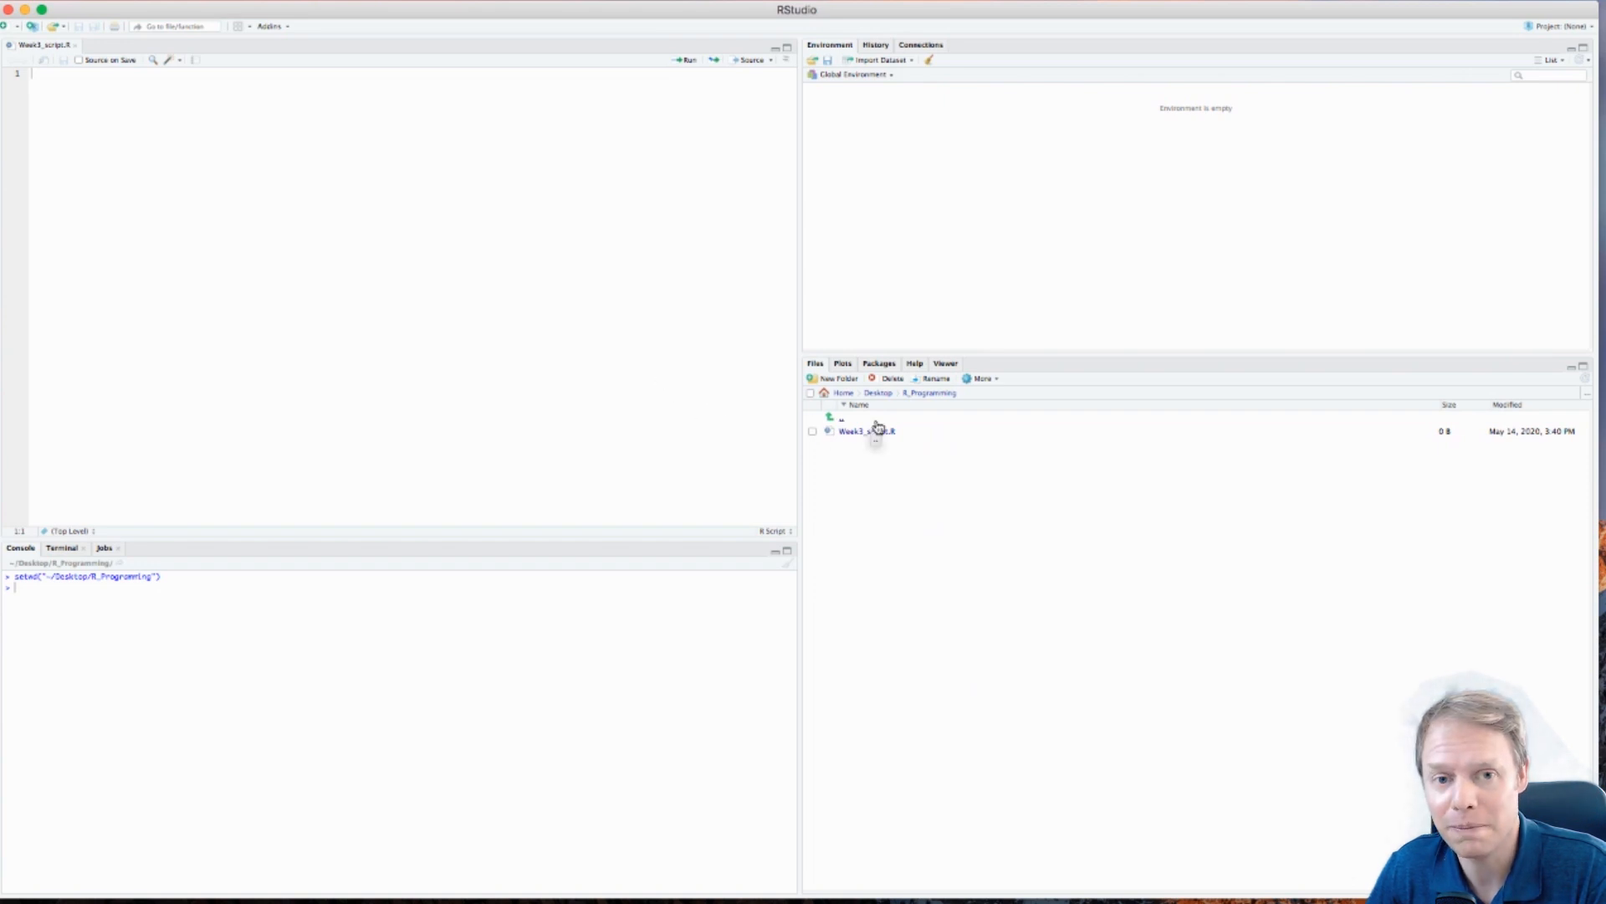
pyautogui.moveTo(303, 244)
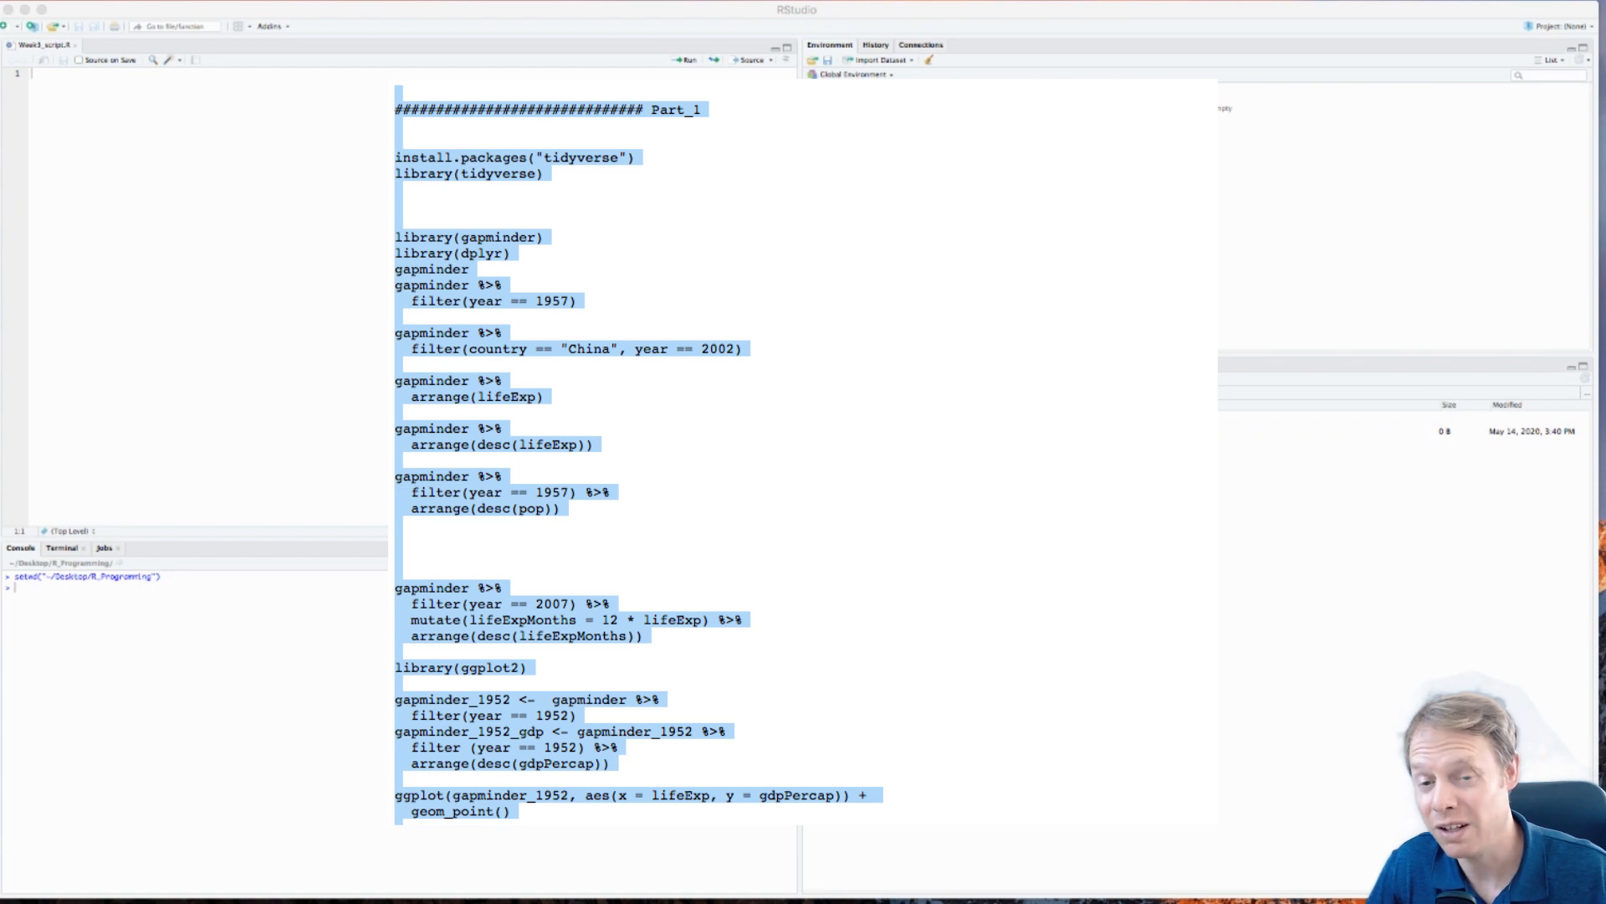
pyautogui.moveTo(211, 160)
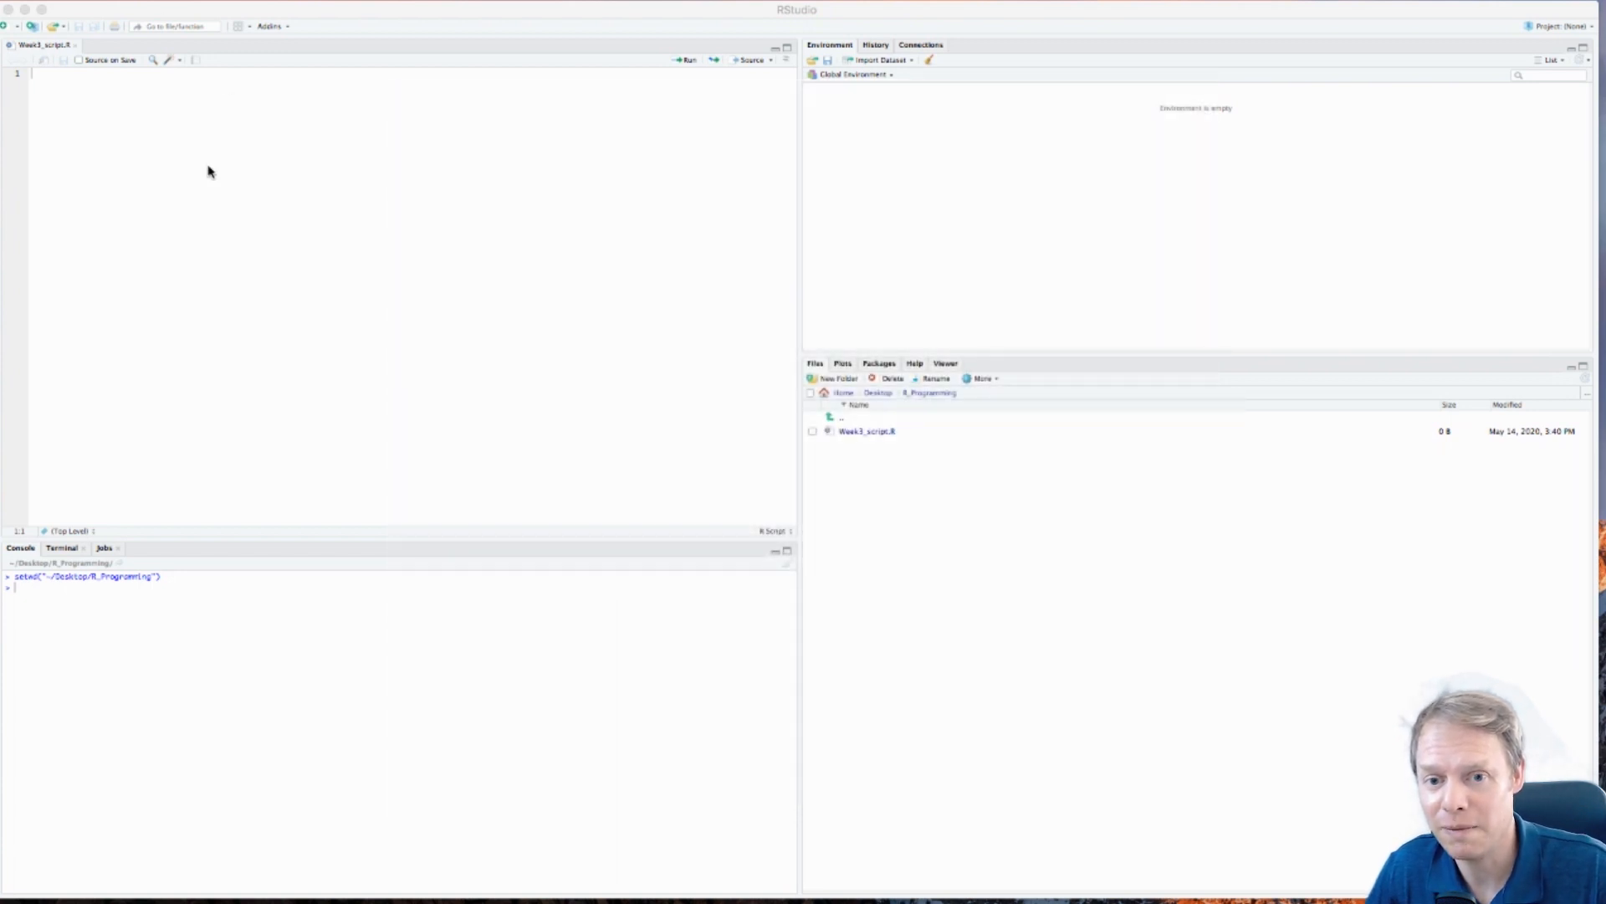
# Paste the copied tidyverse, gapminder and ggplot2 code into Week3_script.R
pyautogui.rightClick(209, 170)
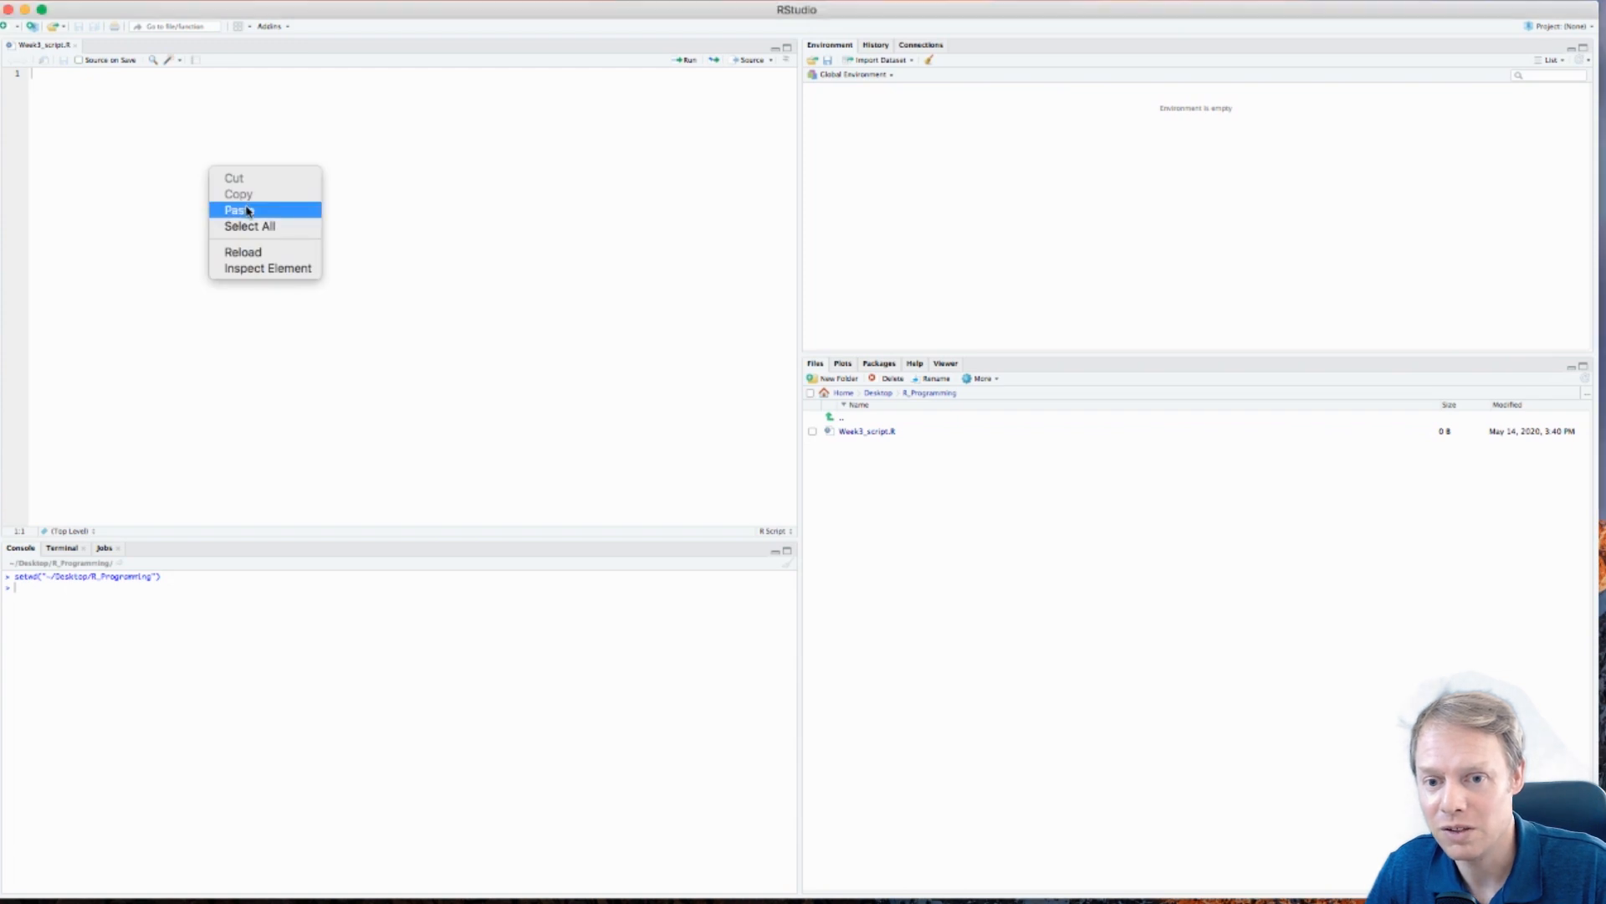
pyautogui.click(237, 209)
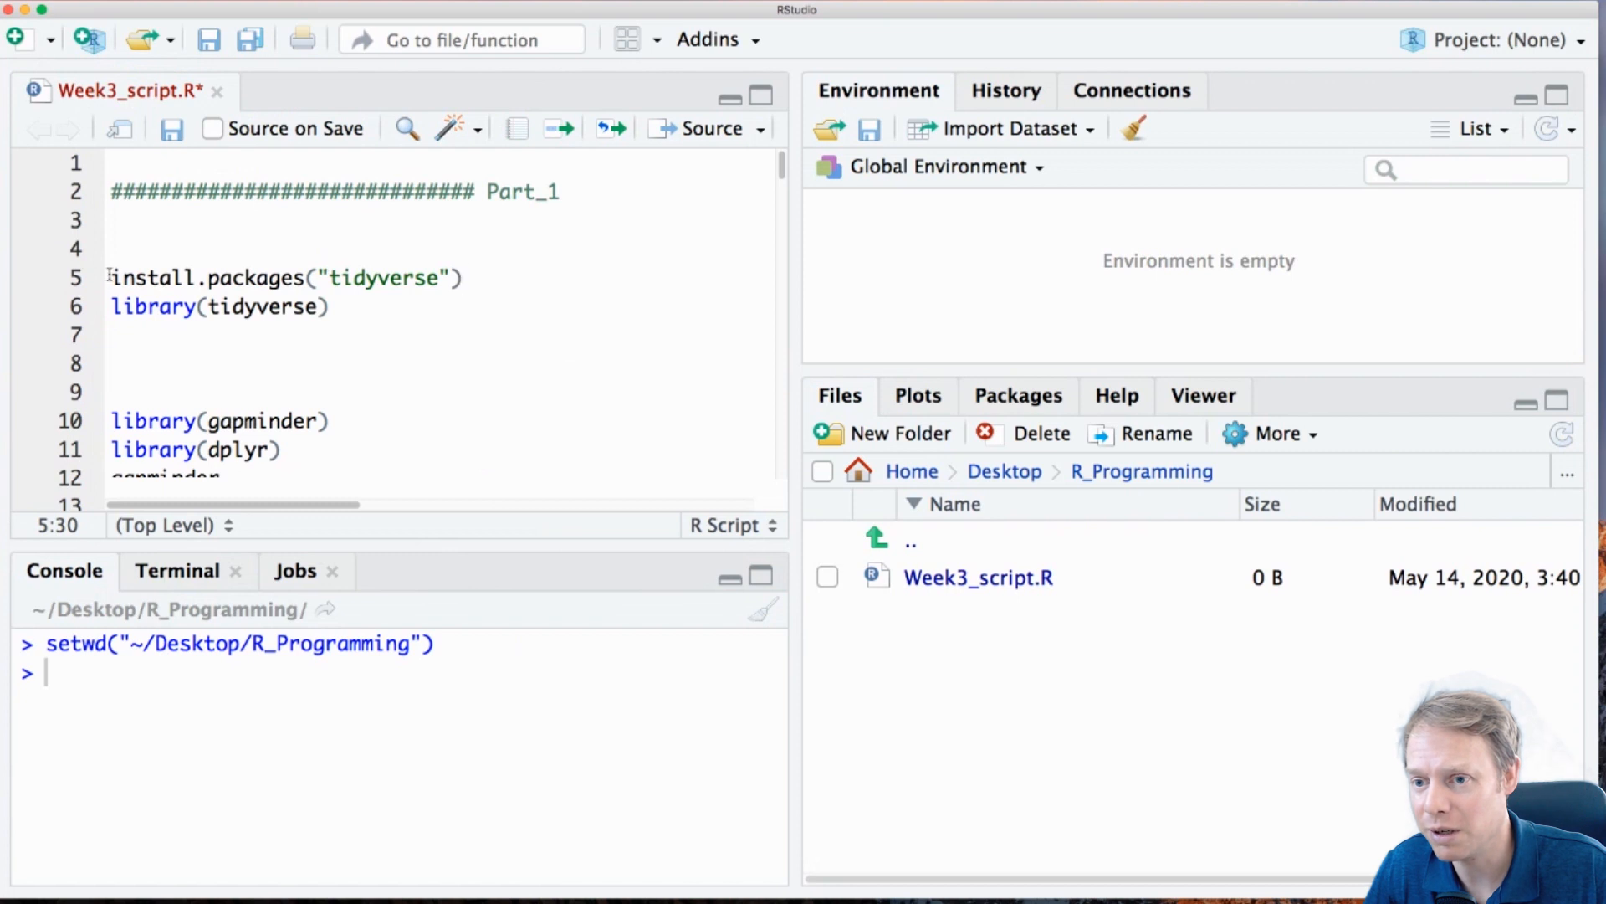
# Select the install.packages("tidyverse") line and run it in the console
pyautogui.moveTo(110, 277); pyautogui.dragTo(463, 278)
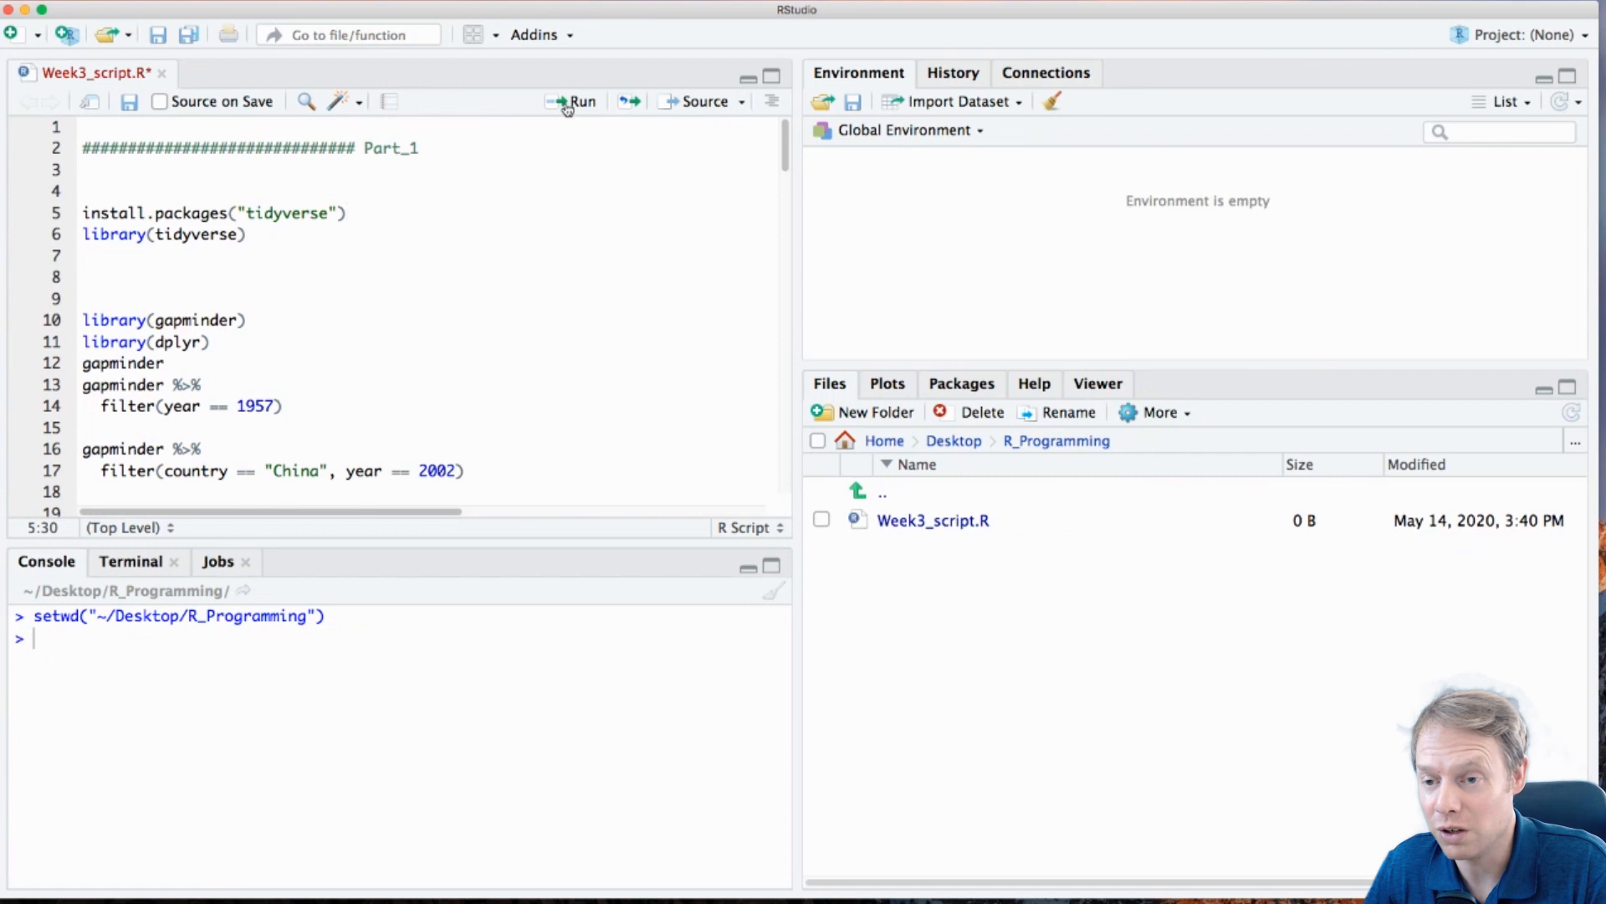
pyautogui.click(574, 101)
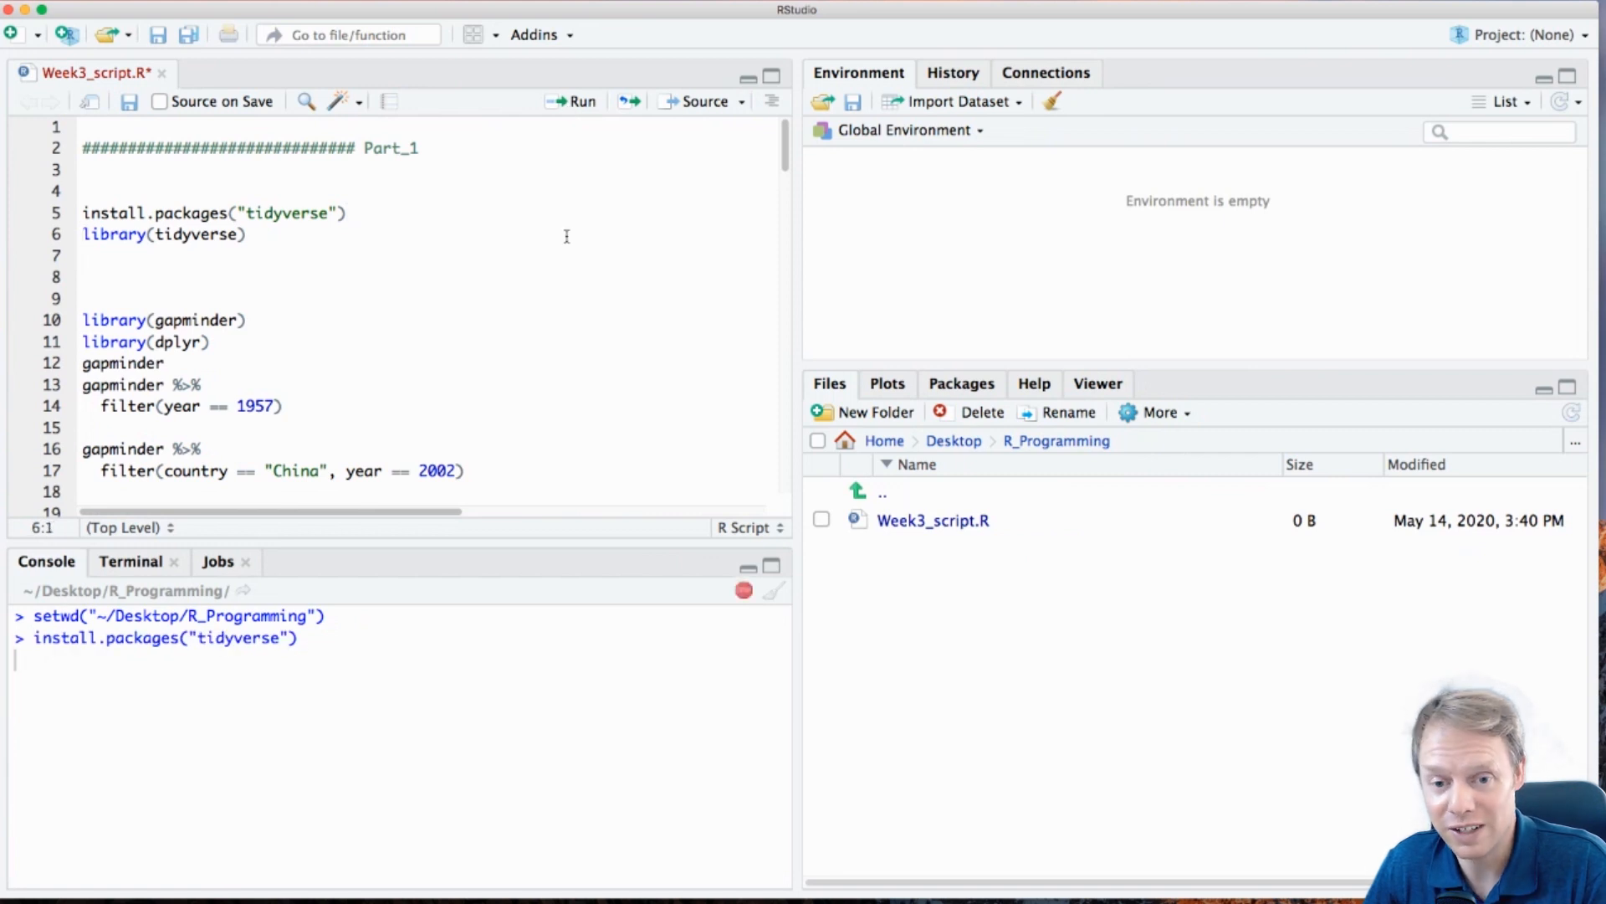